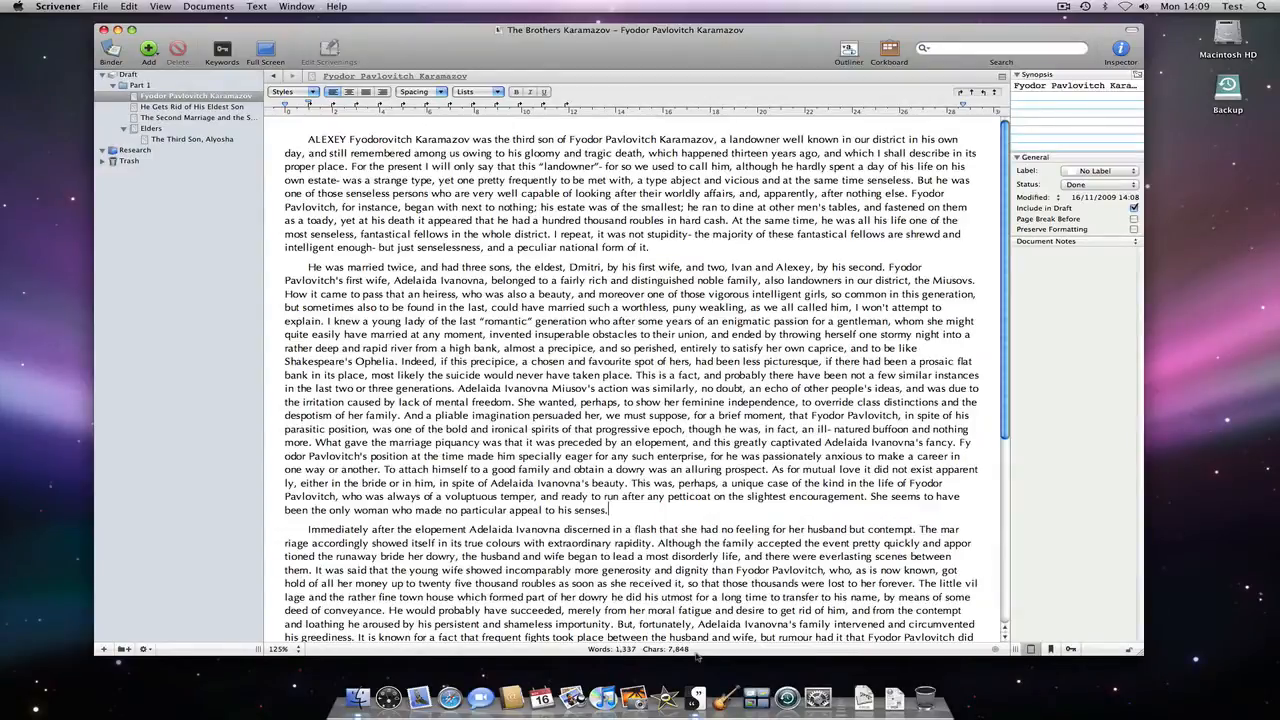
# Start a new paragraph after the second paragraph and type 'The count increases'.
pyautogui.press('Return')
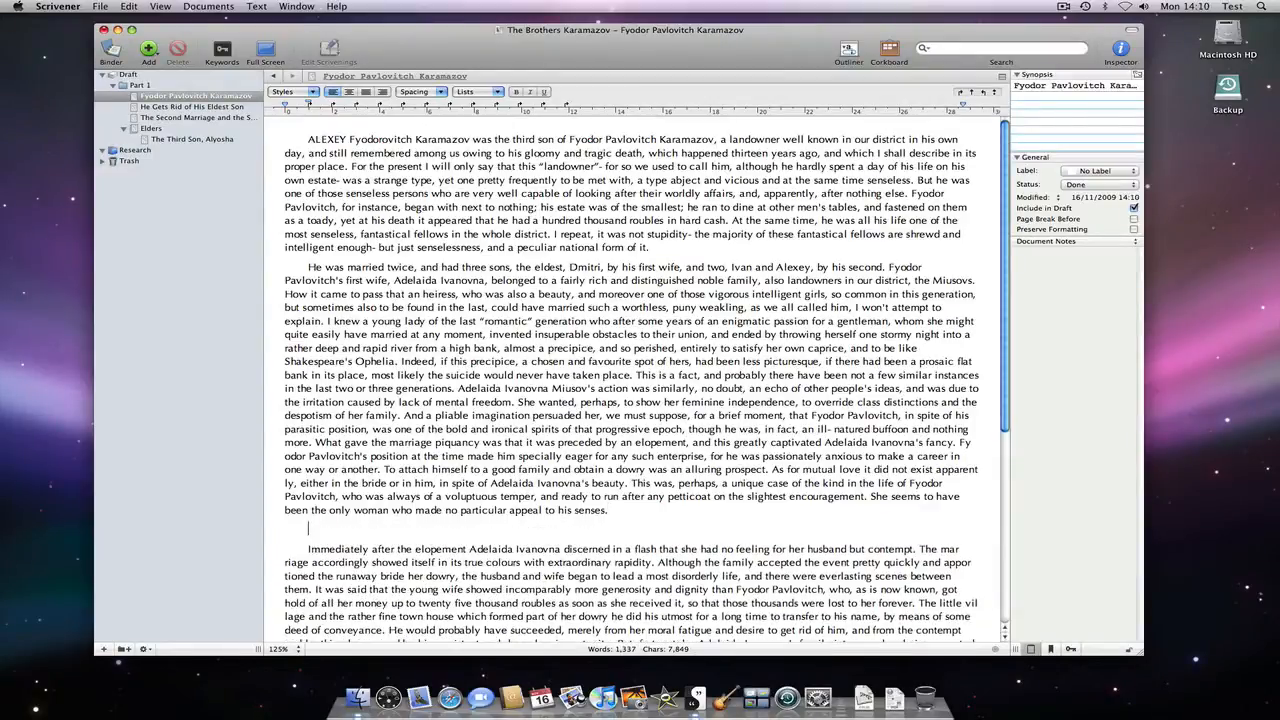
pyautogui.write('The count')
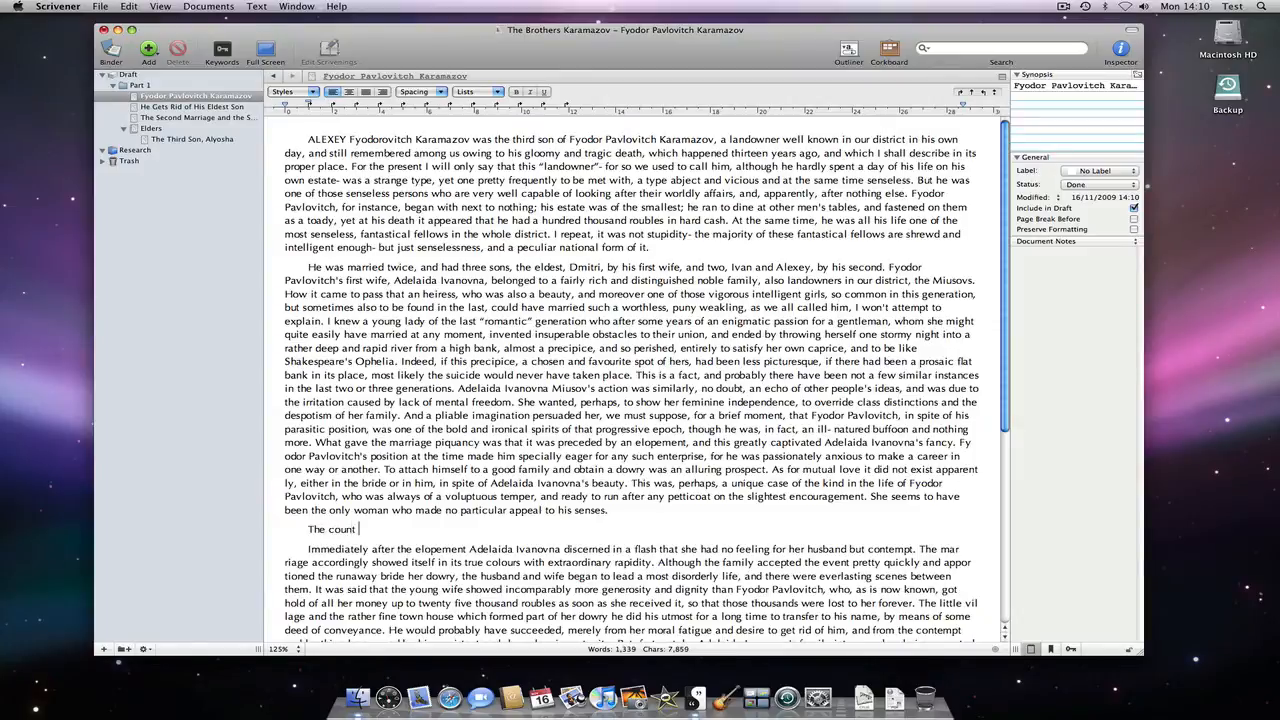
pyautogui.write('increases.')
pyautogui.write('Ch')
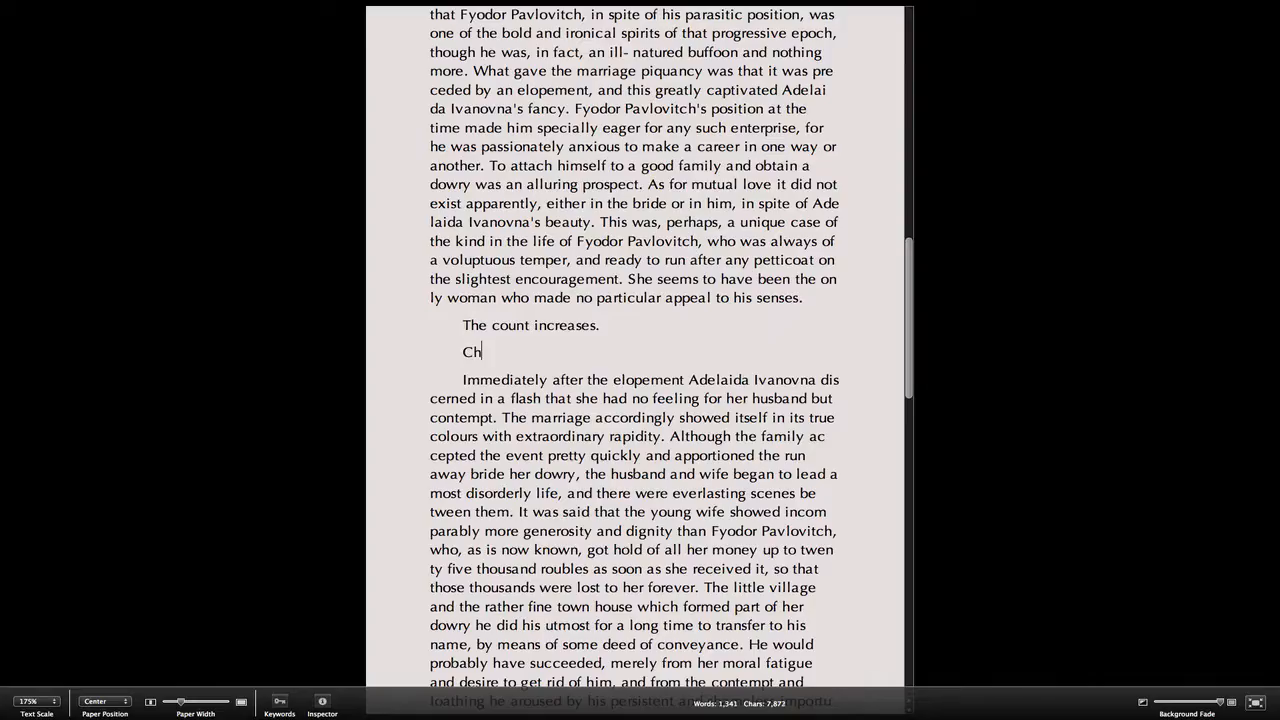
# Type 'Characters are added live.' on the line below 'The count increases.'.
pyautogui.write('aracters are')
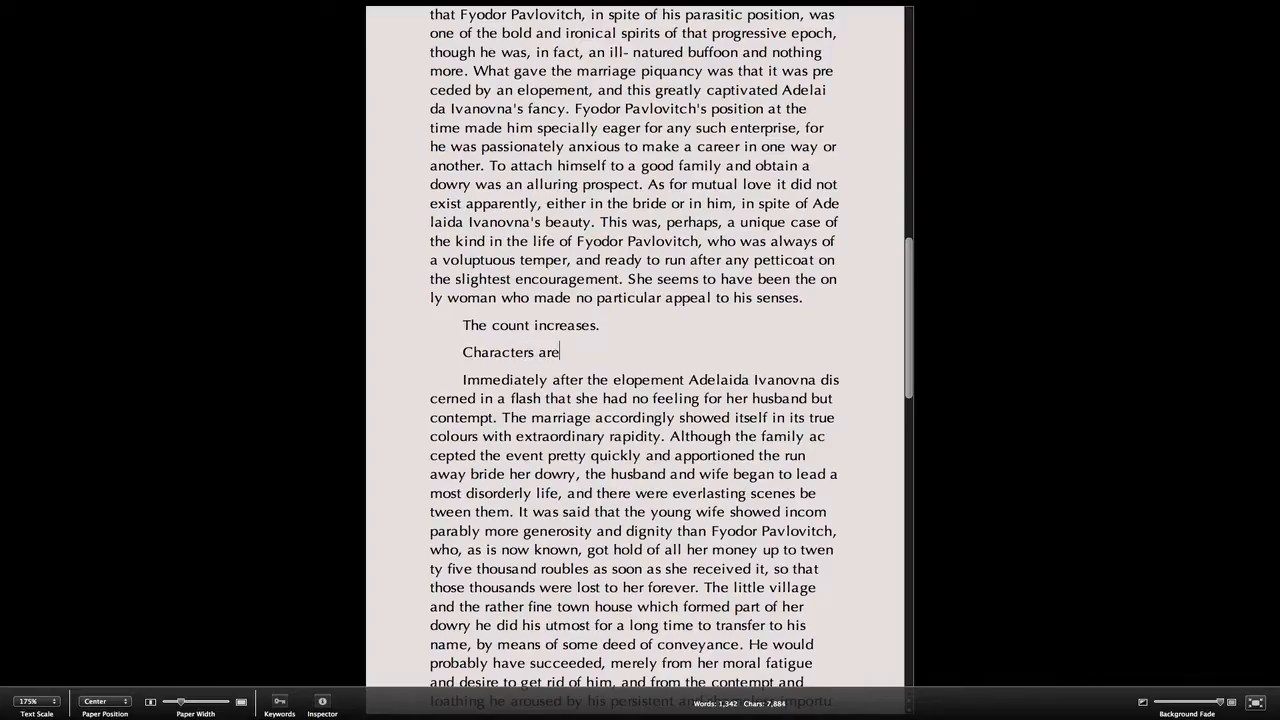
pyautogui.write('added li')
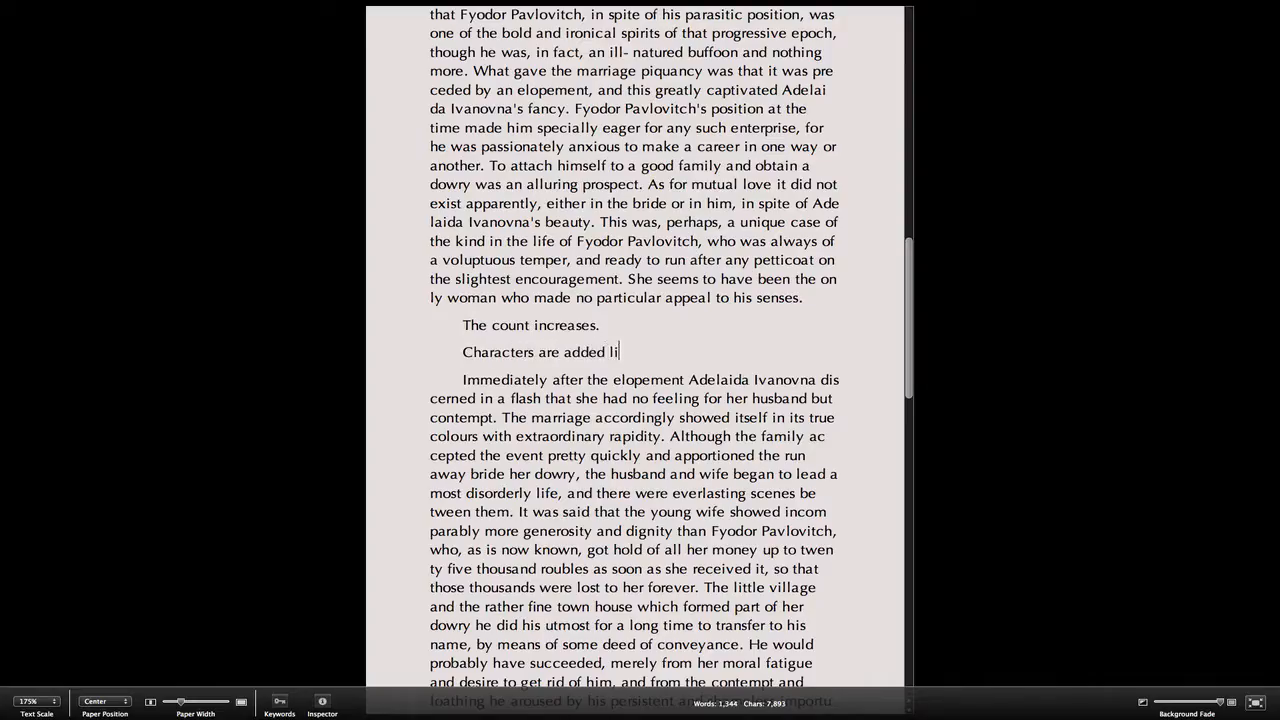
pyautogui.write('ve.')
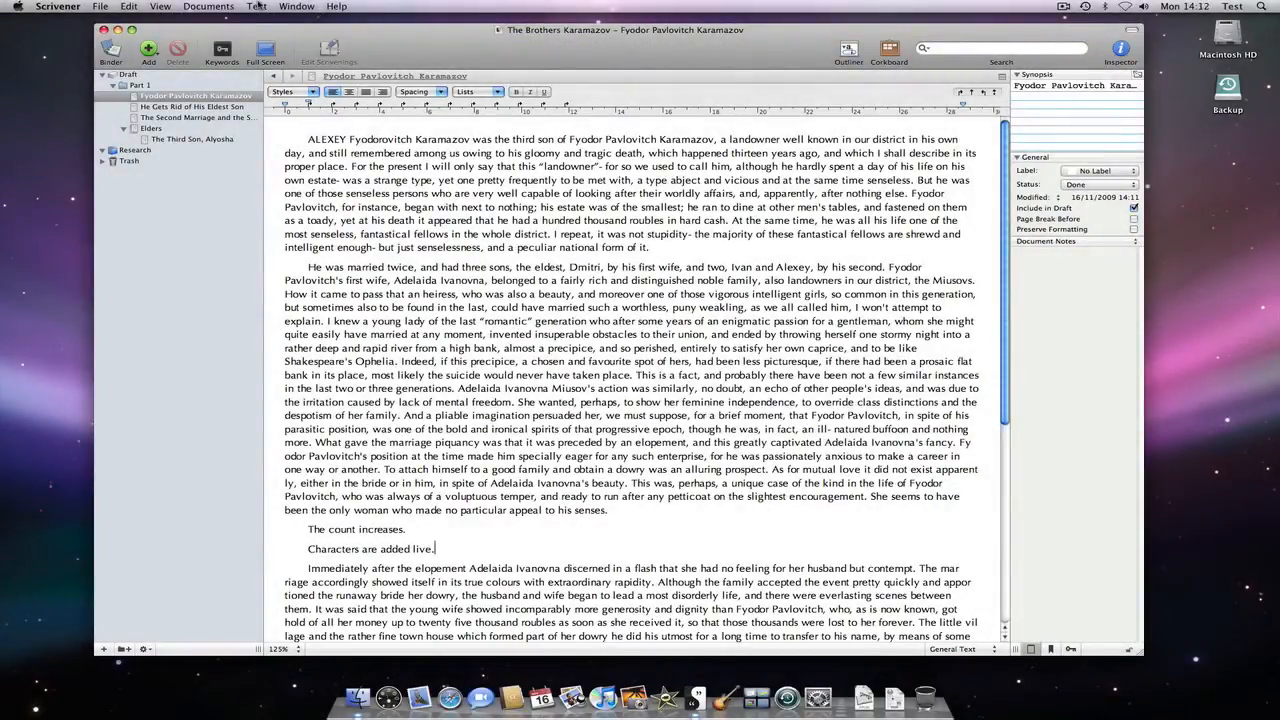
# Uncheck Script Mode – Screenplay under Text > Scriptwriting to restore prose editing.
pyautogui.click(256, 6)
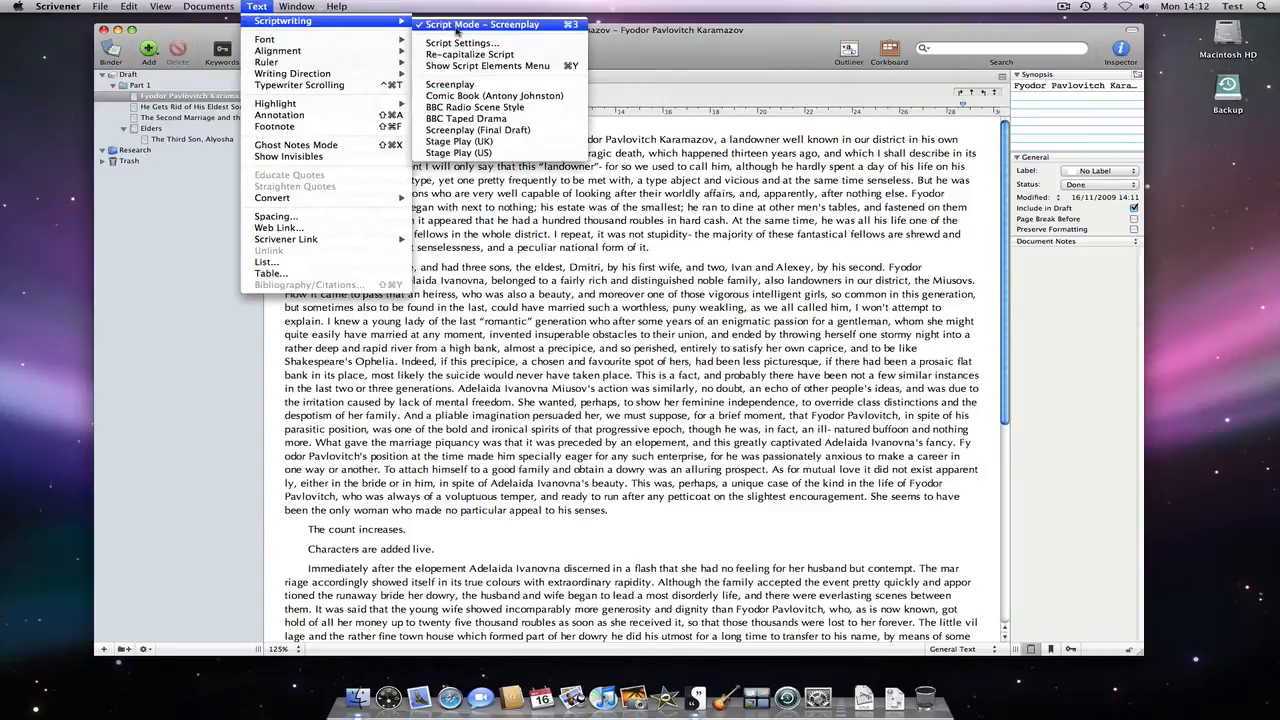
pyautogui.click(483, 24)
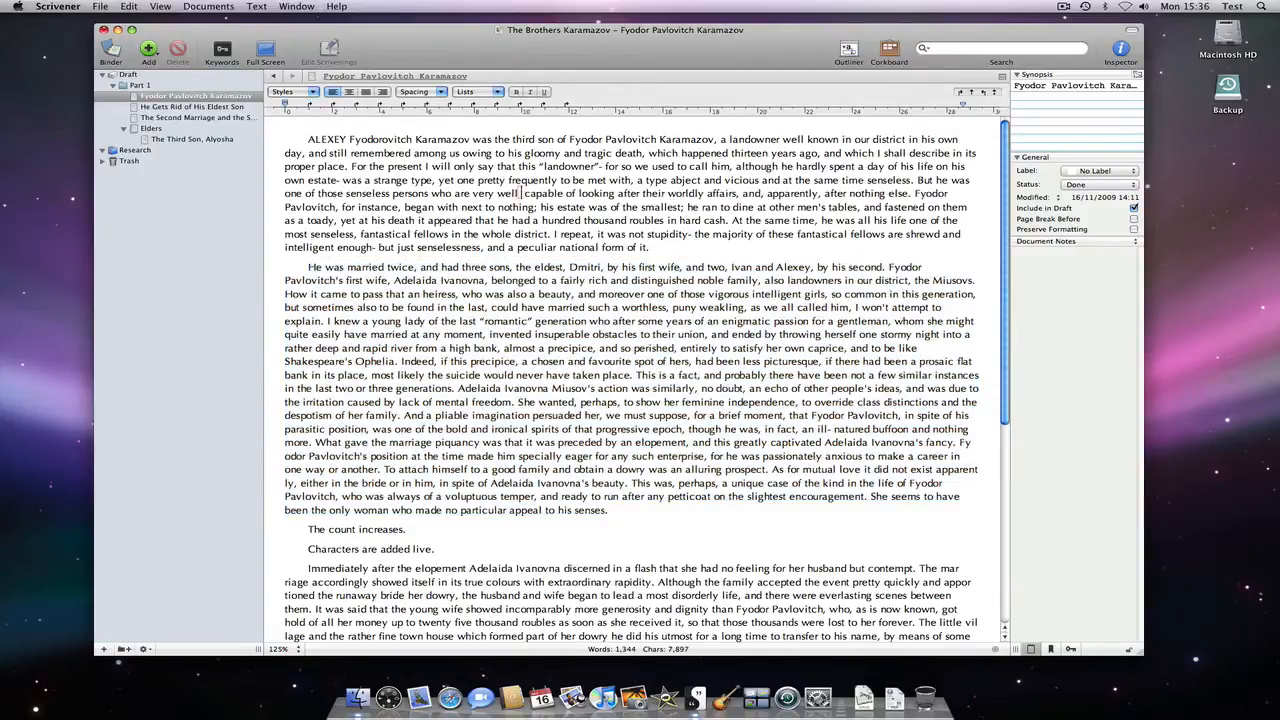
# Type the inline annotation 'adding an annotation' and reselect the Fyodor Pavlovitch Karamazov document.
pyautogui.write('adding an annotation')
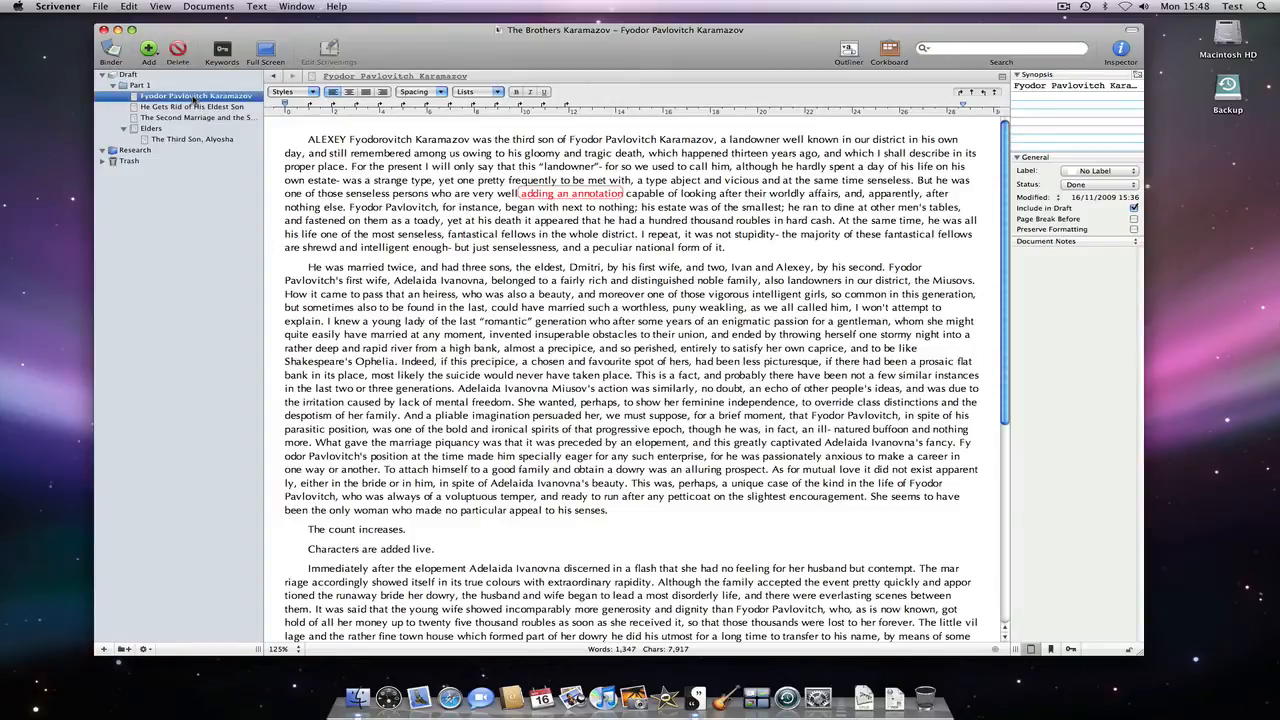
pyautogui.click(888, 50)
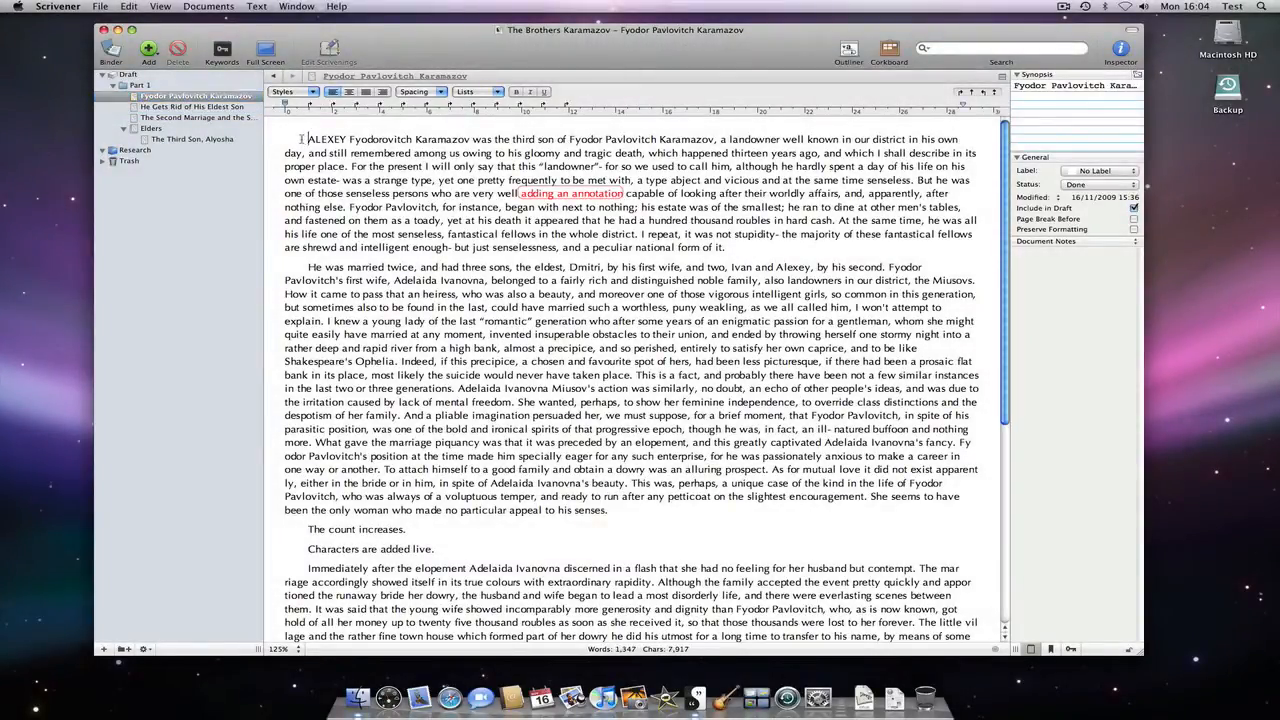
# Open View > Statistics > Text Statistics for the 1,347-word, 7,917-character chapter.
pyautogui.click(160, 6)
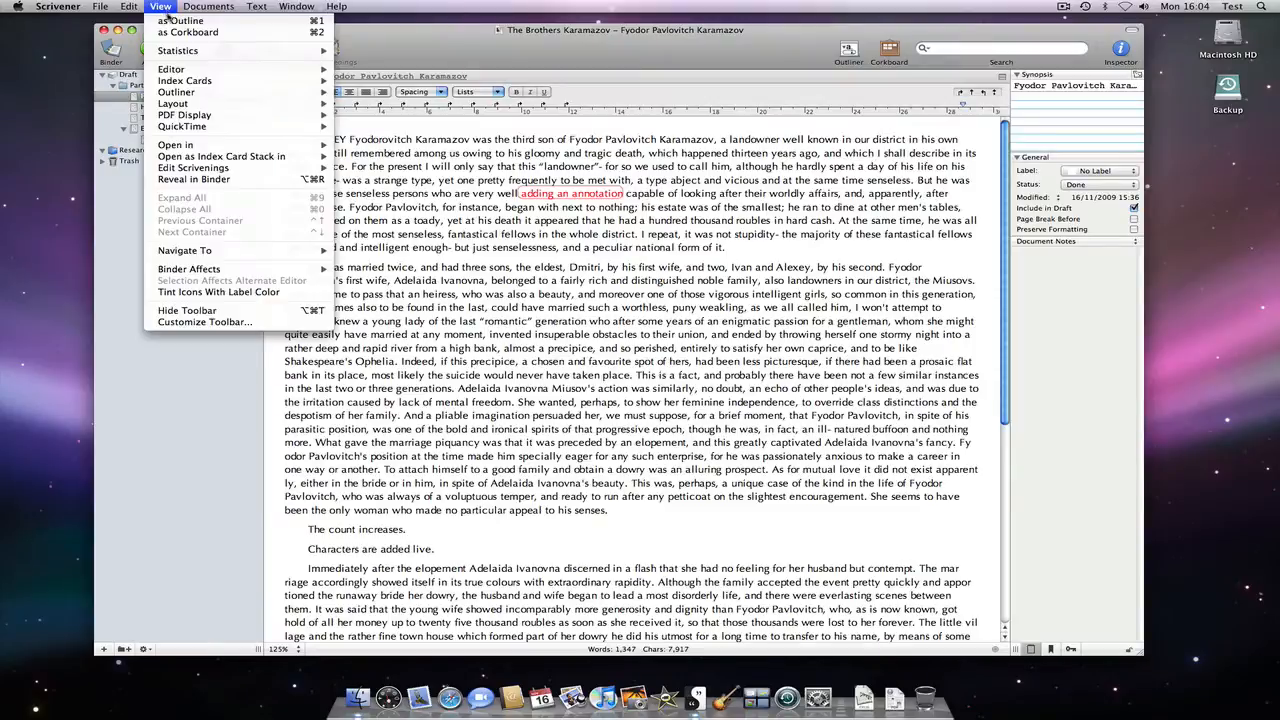
pyautogui.click(177, 50)
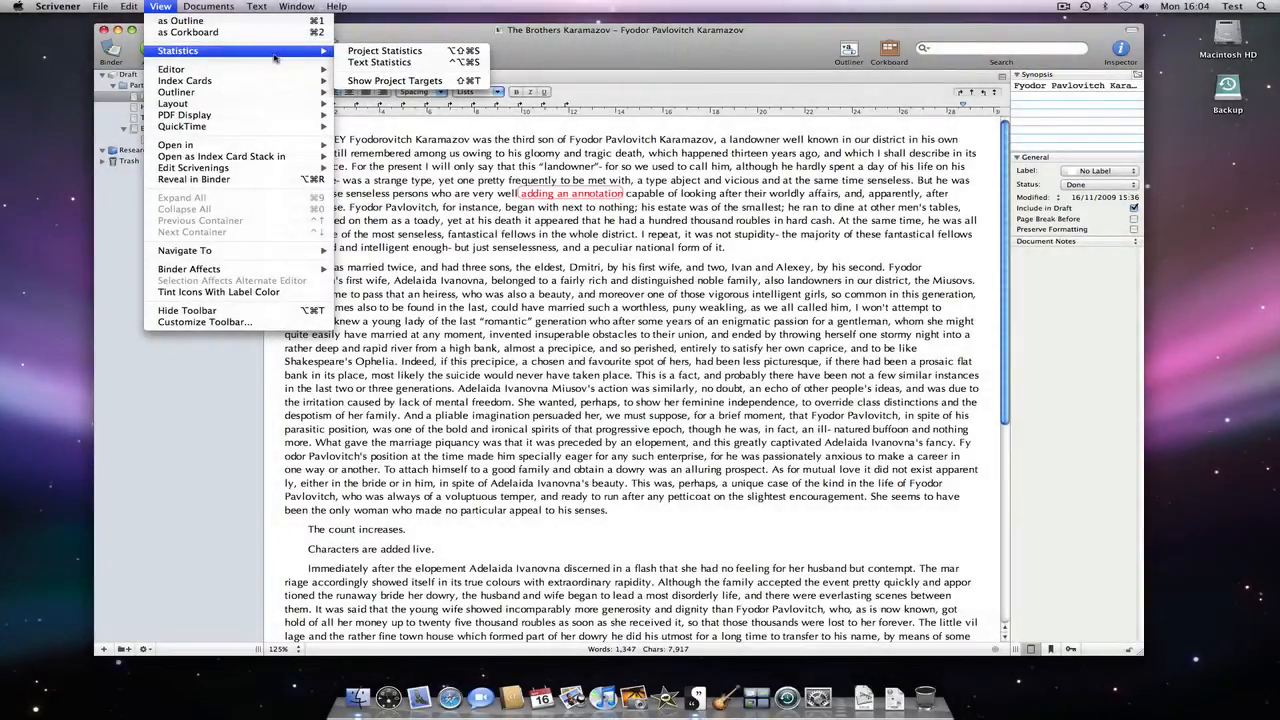
pyautogui.moveTo(379, 62)
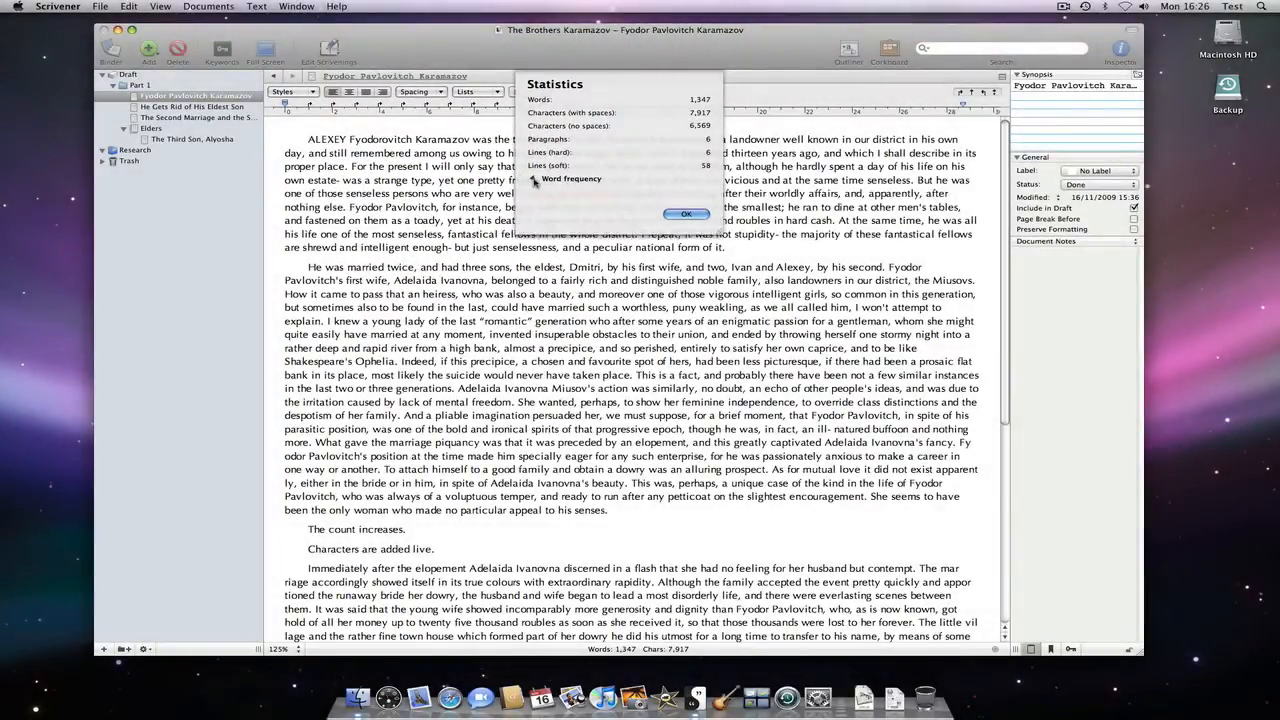
# Expand Word frequency, sort by Frequency, scroll the list, and close the statistics.
pyautogui.click(535, 178)
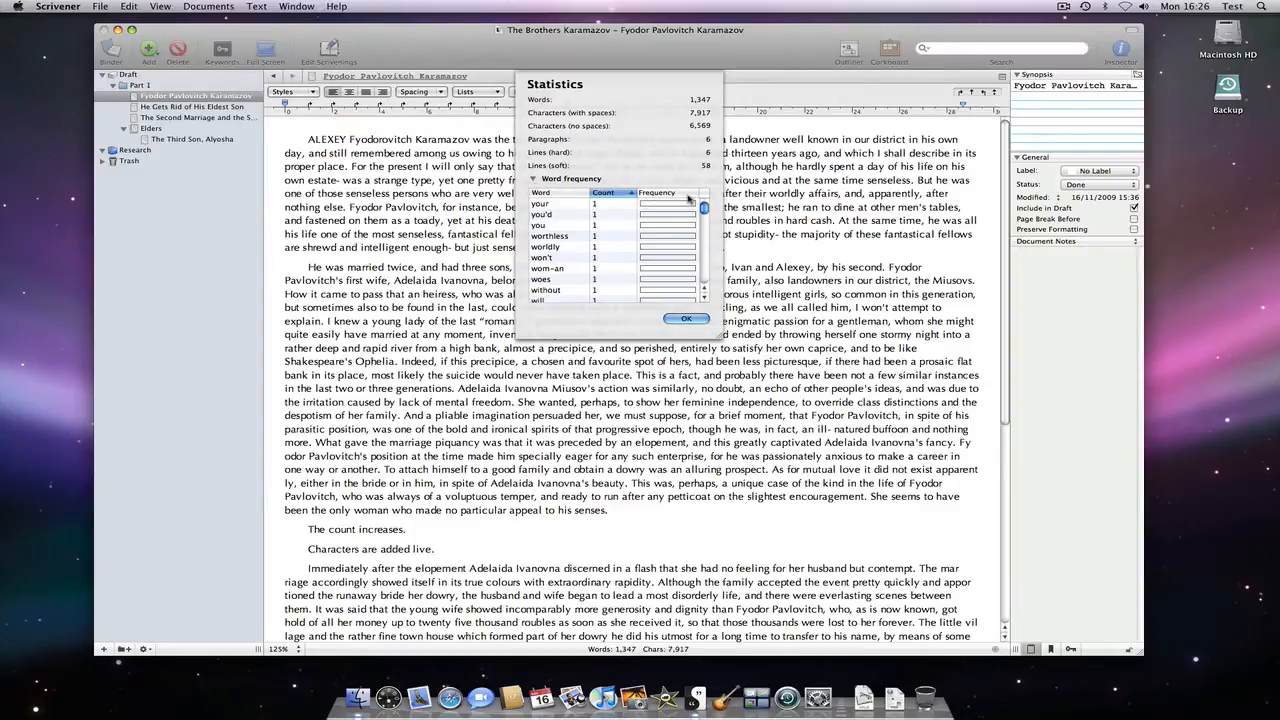
pyautogui.click(656, 192)
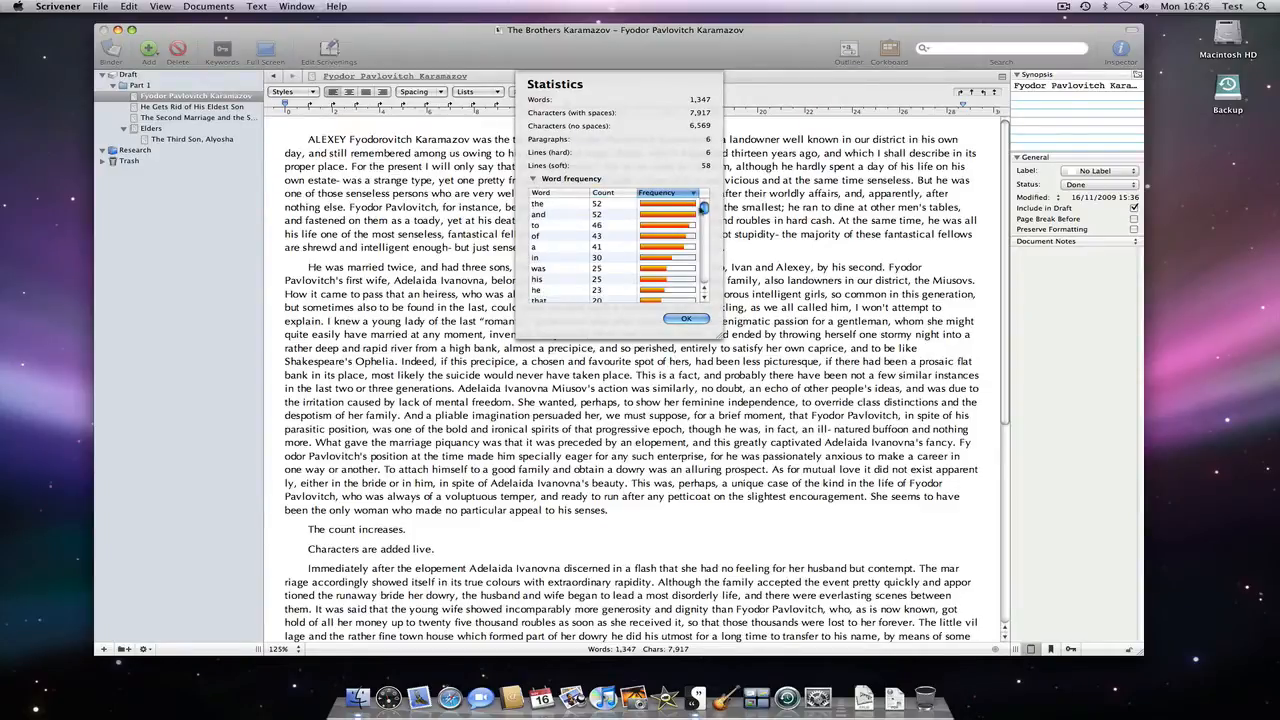
pyautogui.scroll(-3)
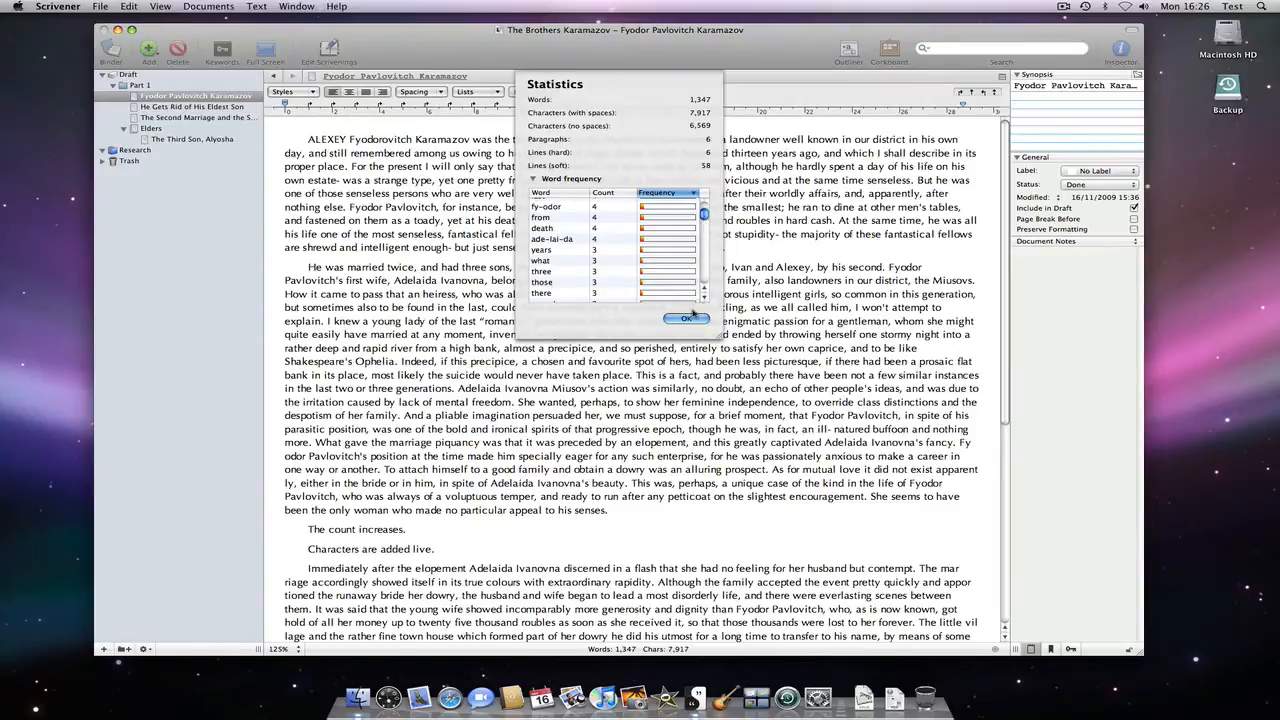
pyautogui.click(687, 318)
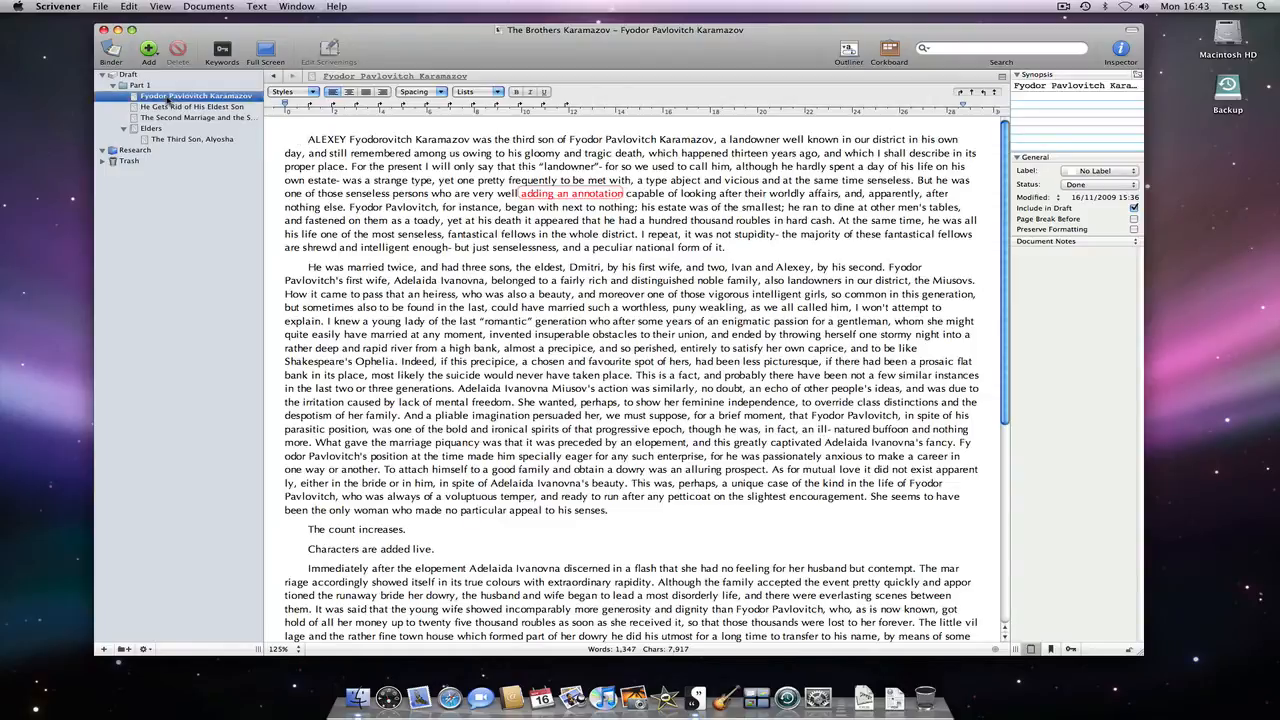
# Open the three Part 1 chapters as Scrivenings and show their combined 5,231-word statistics.
pyautogui.click(888, 50)
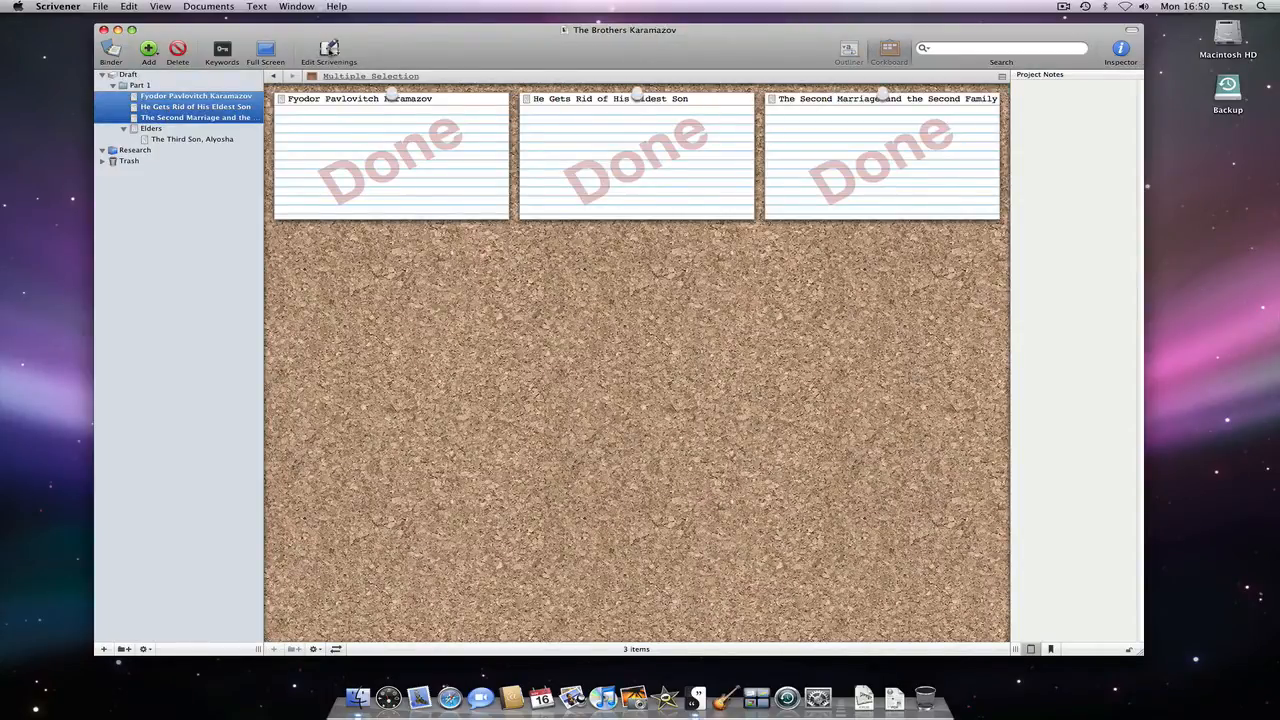
pyautogui.doubleClick(390, 150)
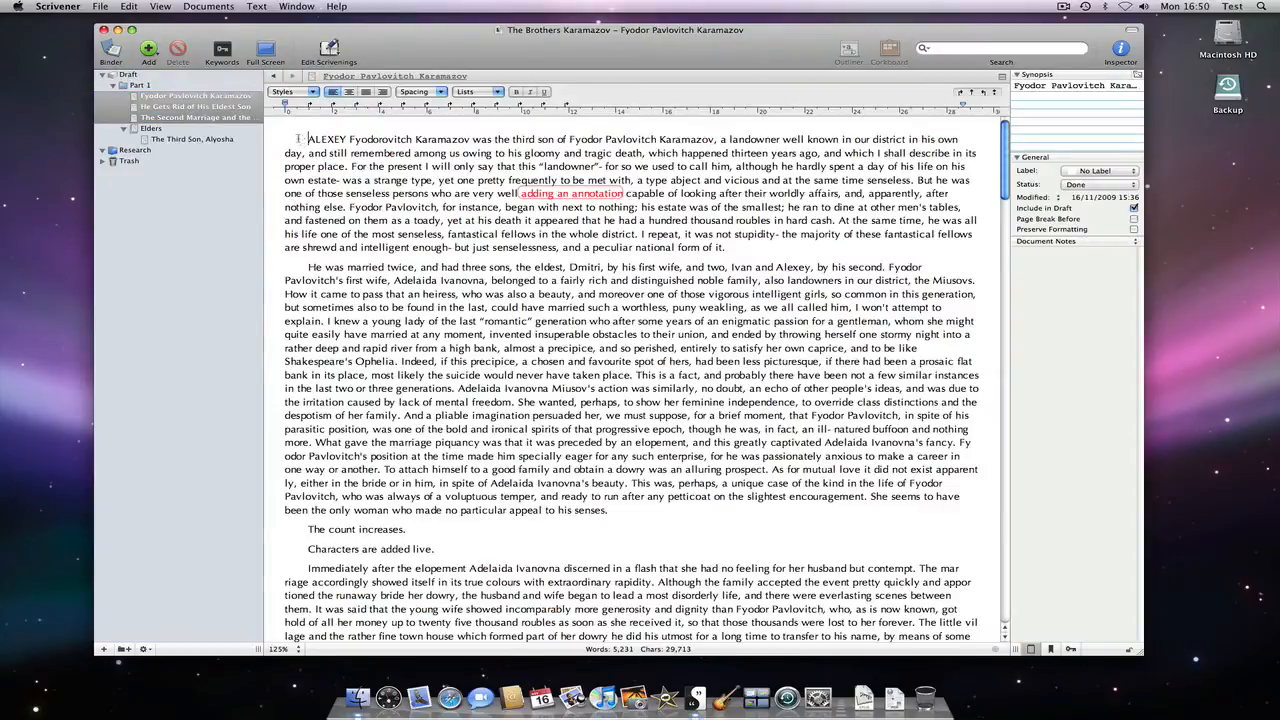
pyautogui.click(160, 7)
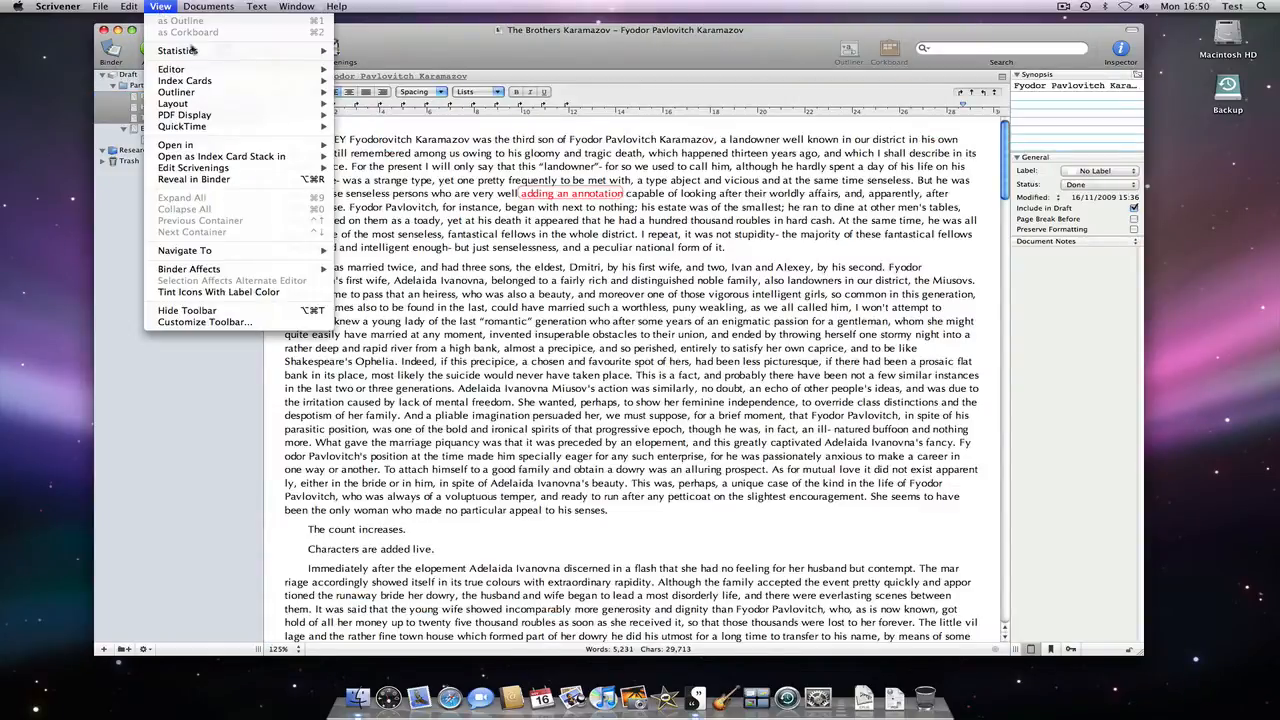
pyautogui.click(177, 50)
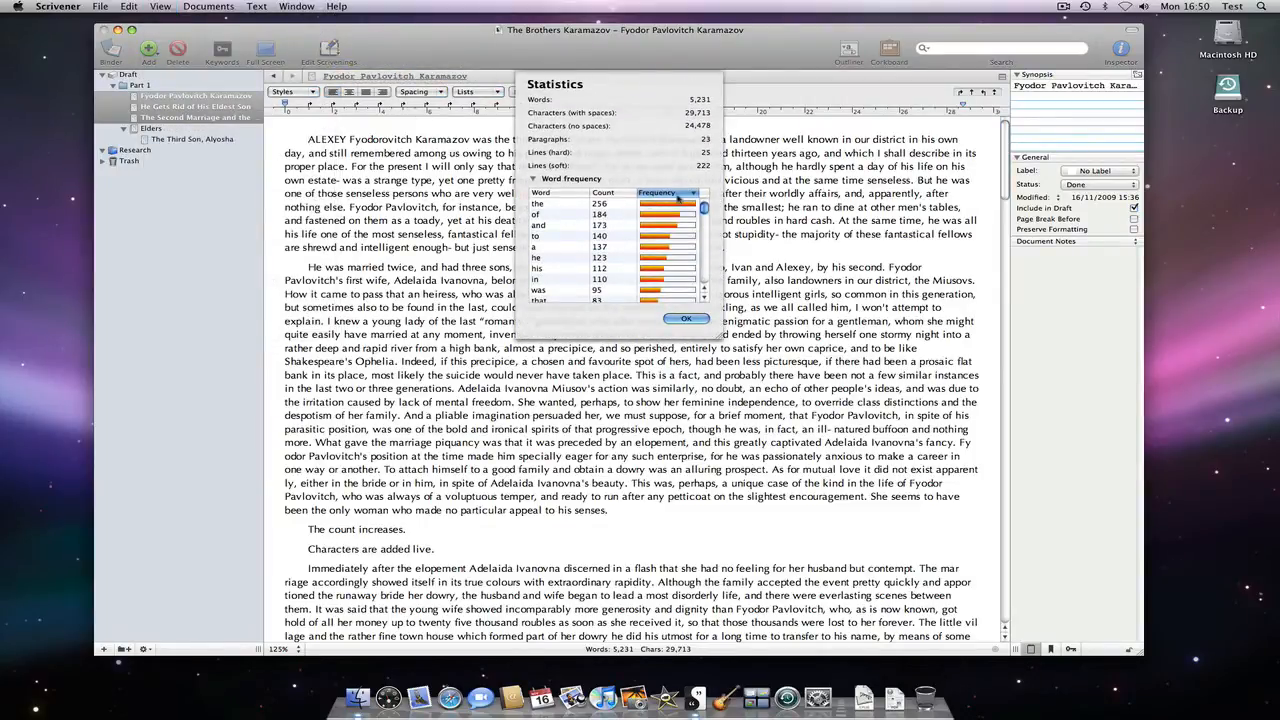
pyautogui.moveTo(628, 247)
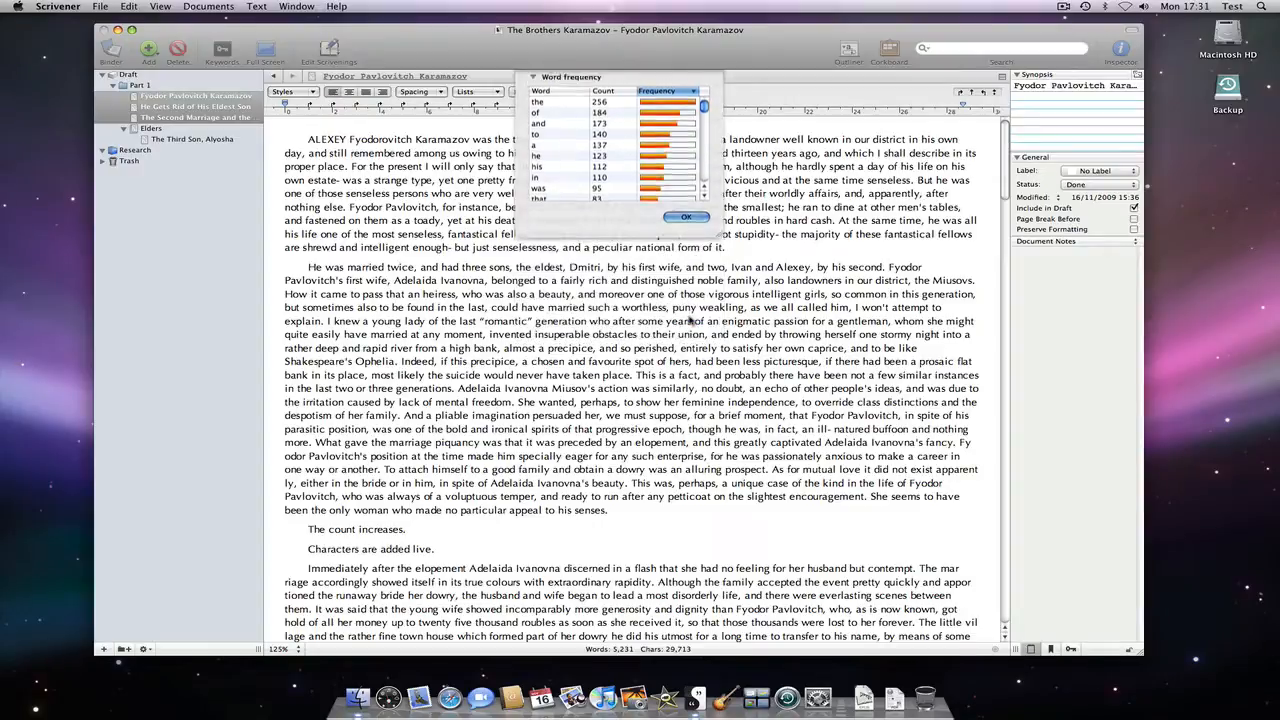
# Review the Project Statistics Options tab (draft 12,416 words, selection 5,228), then close it.
pyautogui.click(160, 6)
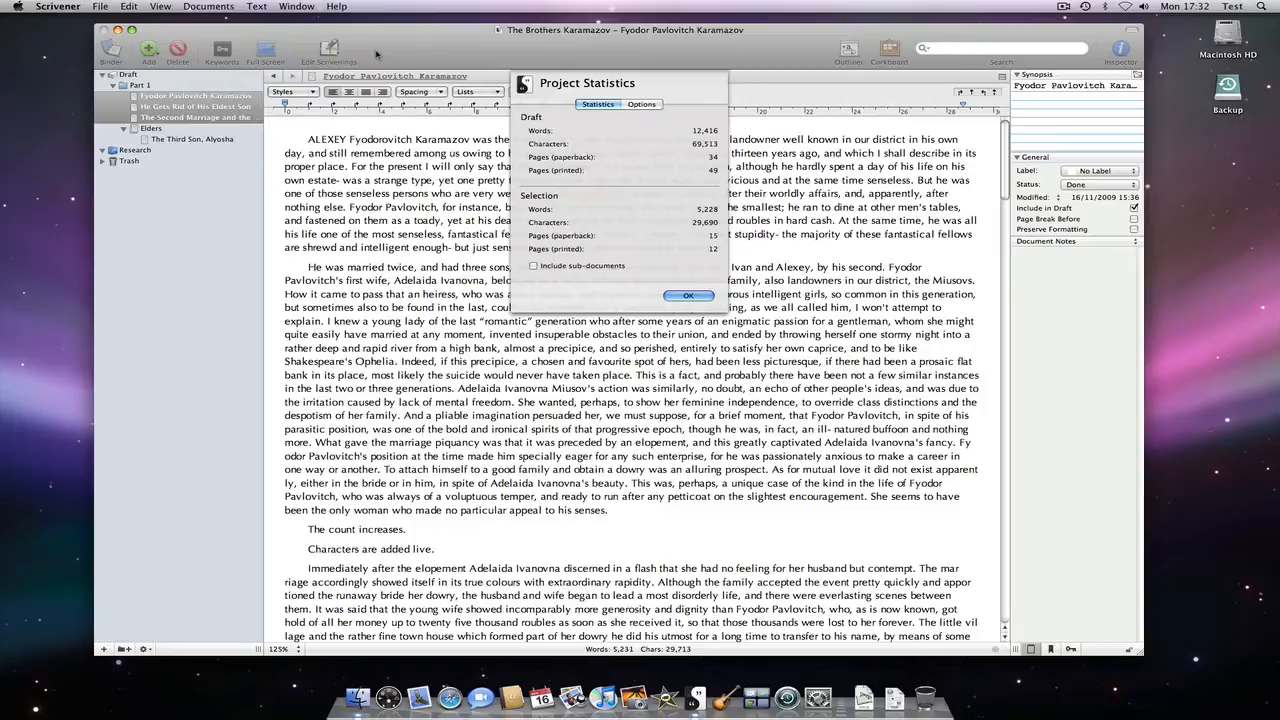
pyautogui.moveTo(641, 141)
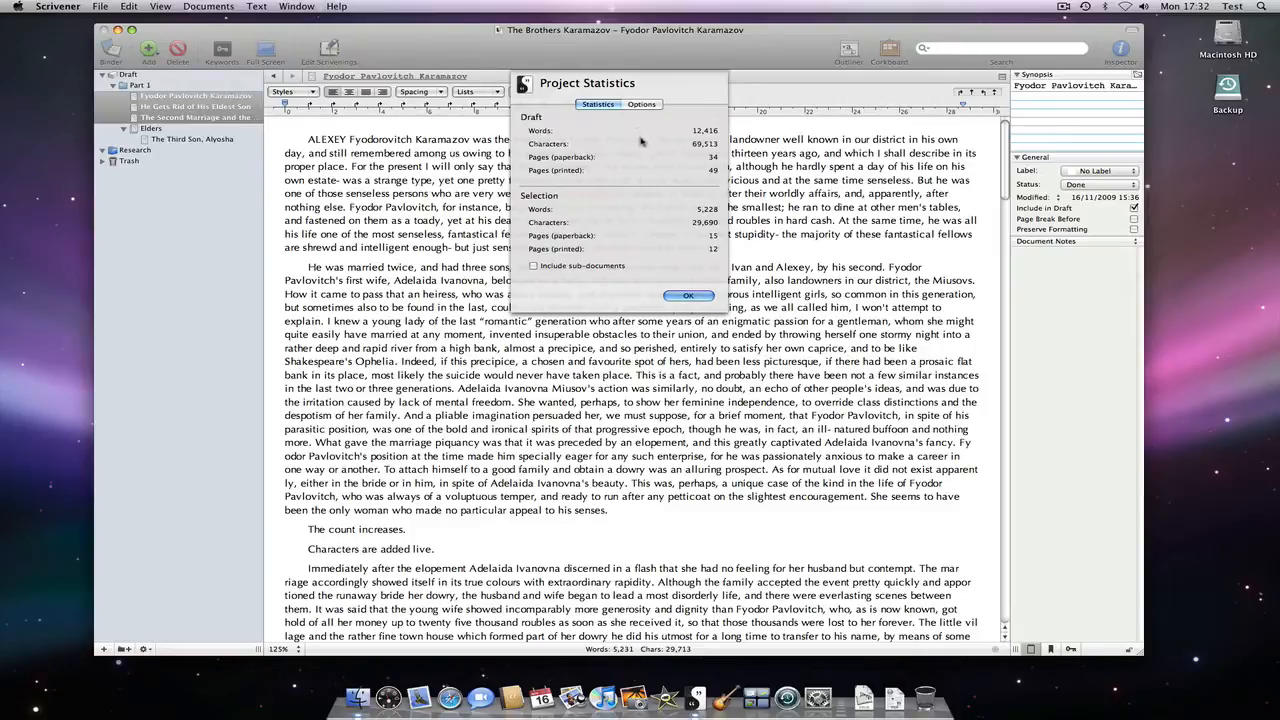
pyautogui.moveTo(644, 158)
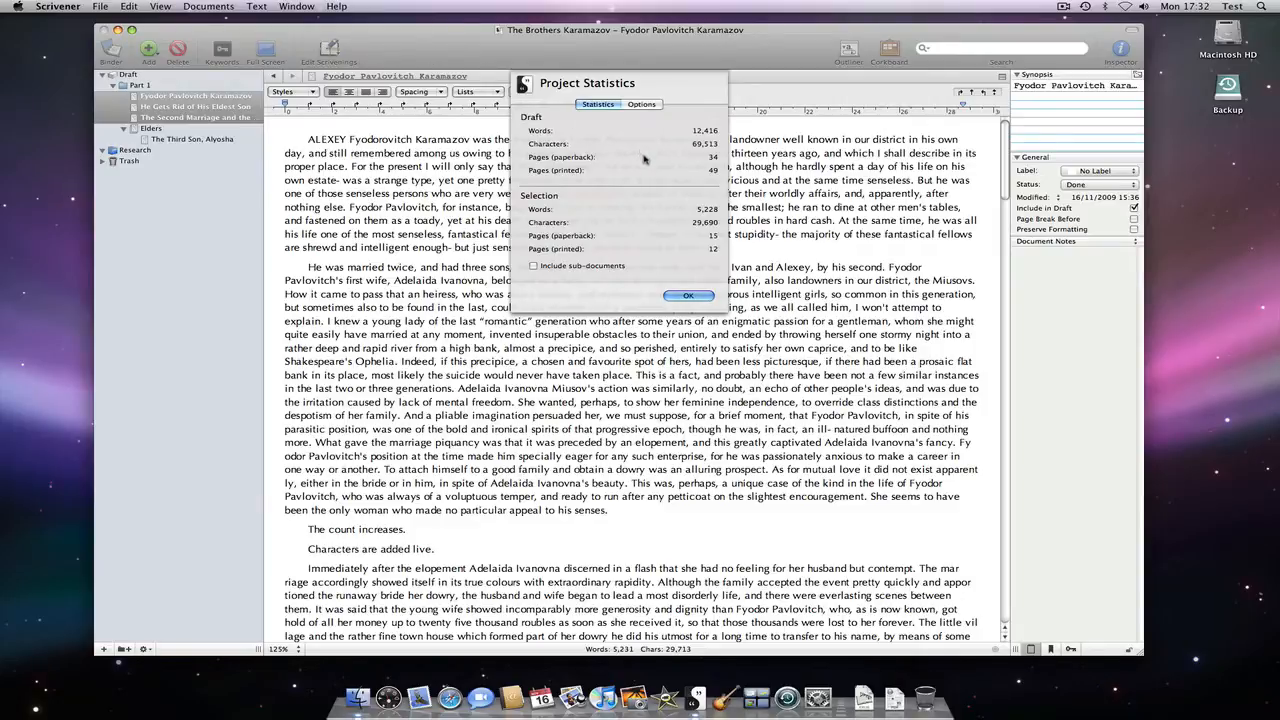
pyautogui.moveTo(632, 175)
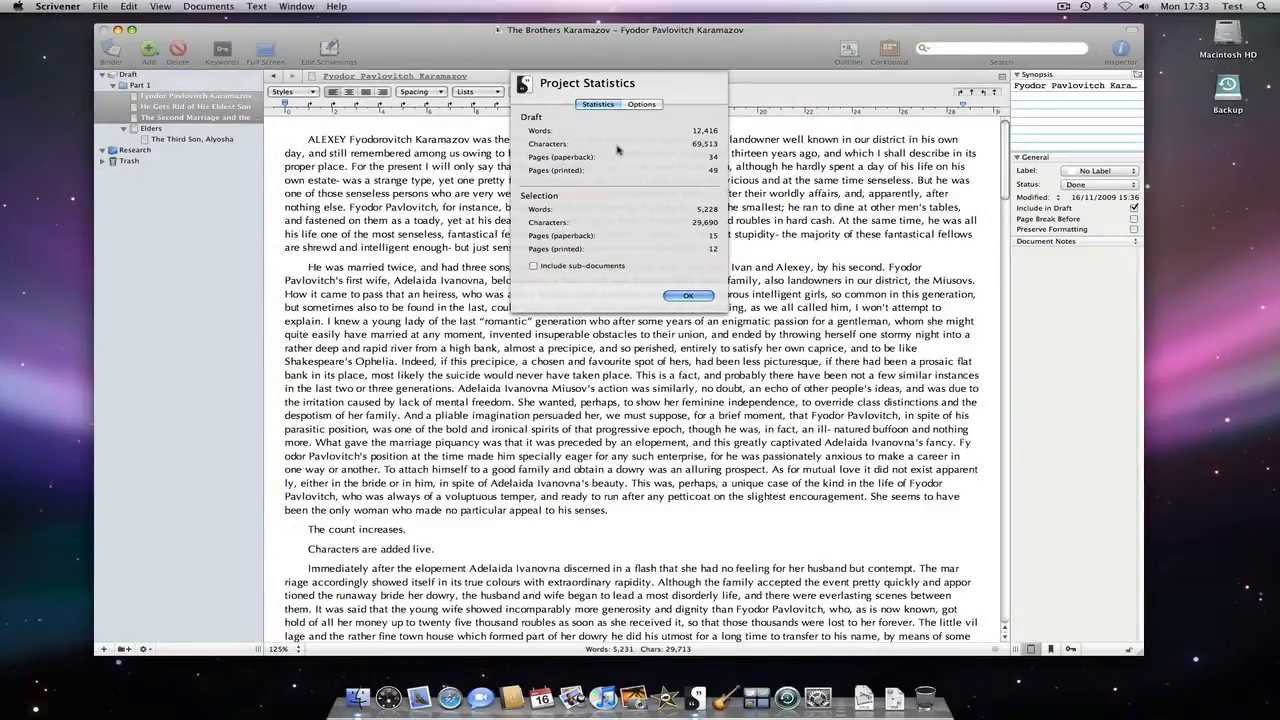
pyautogui.click(641, 104)
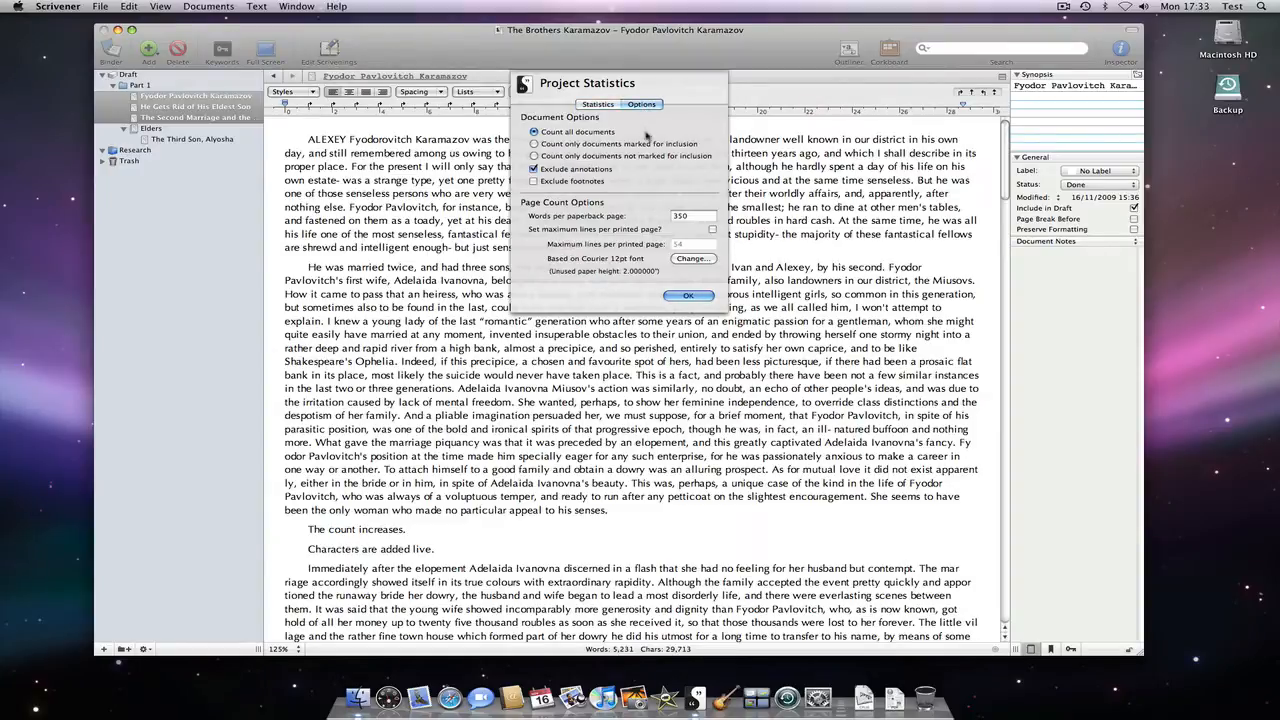
pyautogui.moveTo(648, 180)
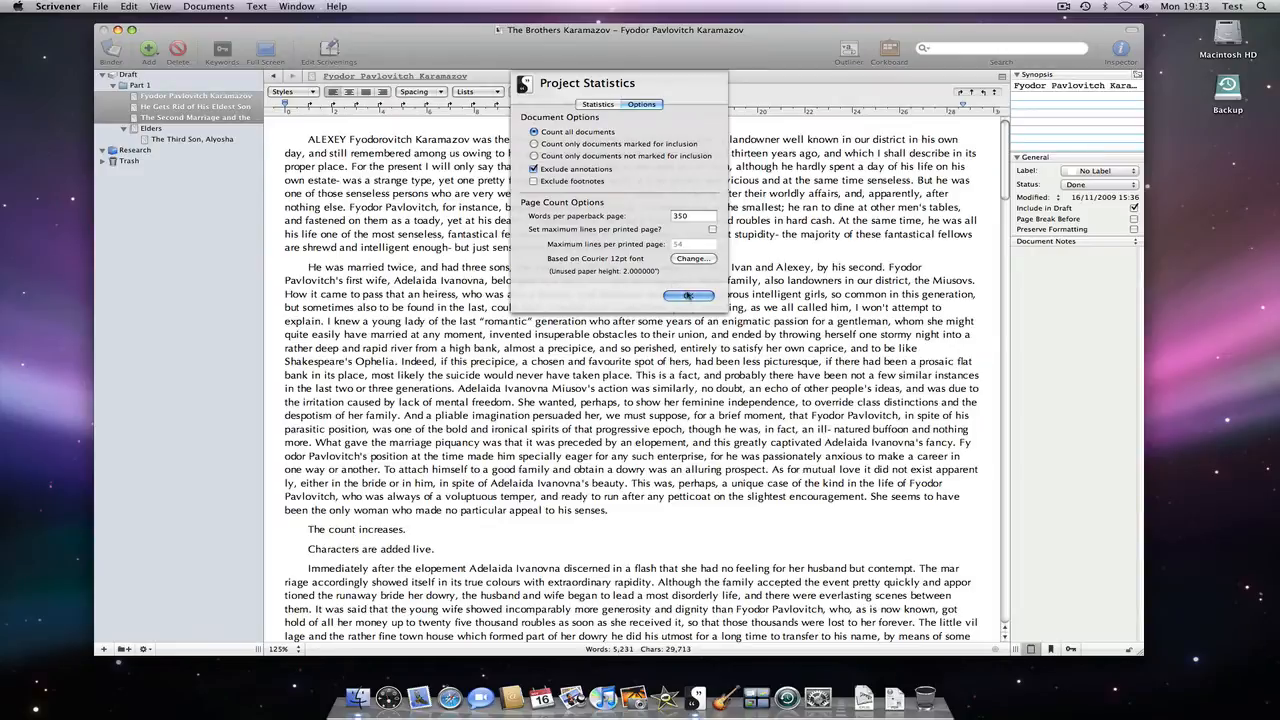
pyautogui.click(687, 295)
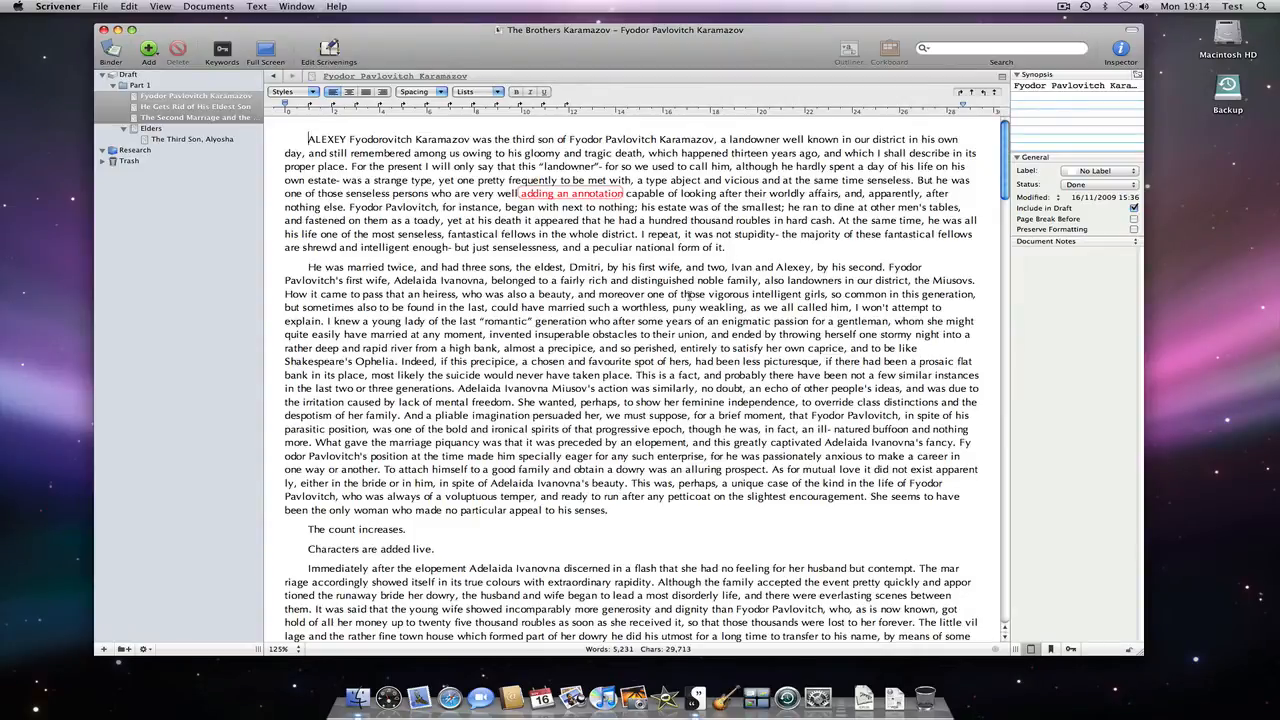
pyautogui.click(100, 6)
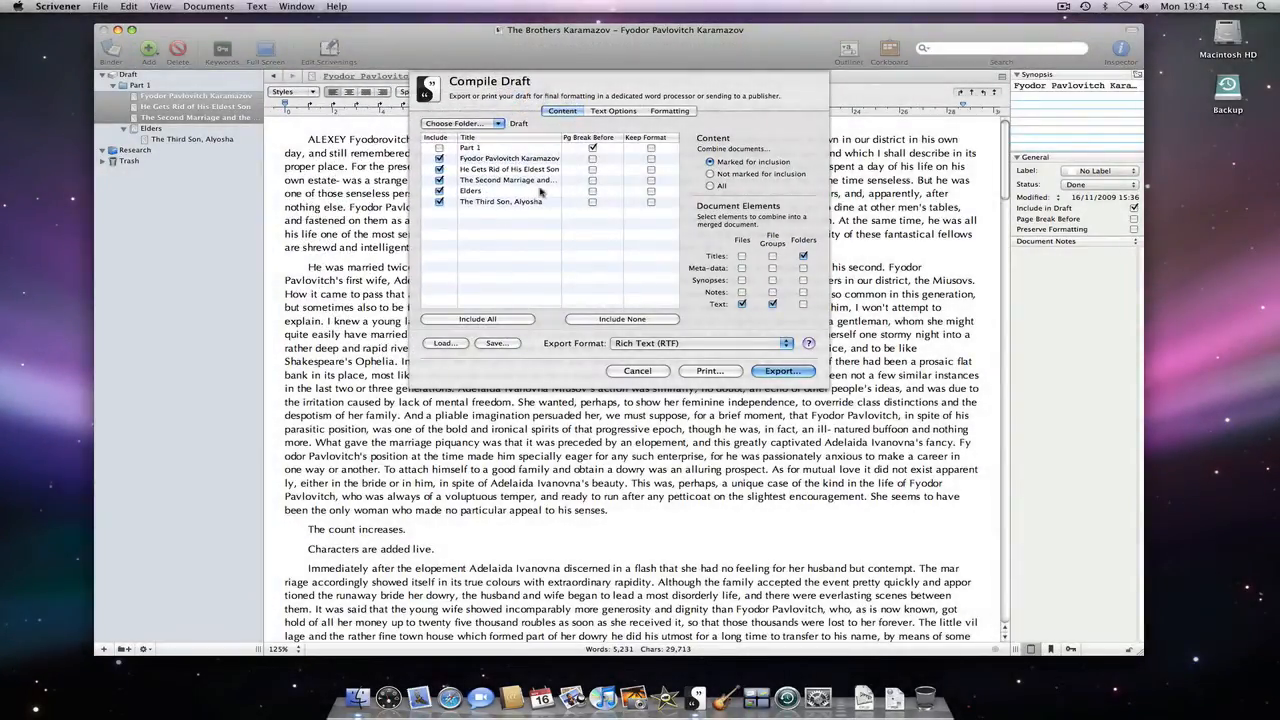
pyautogui.moveTo(613, 238)
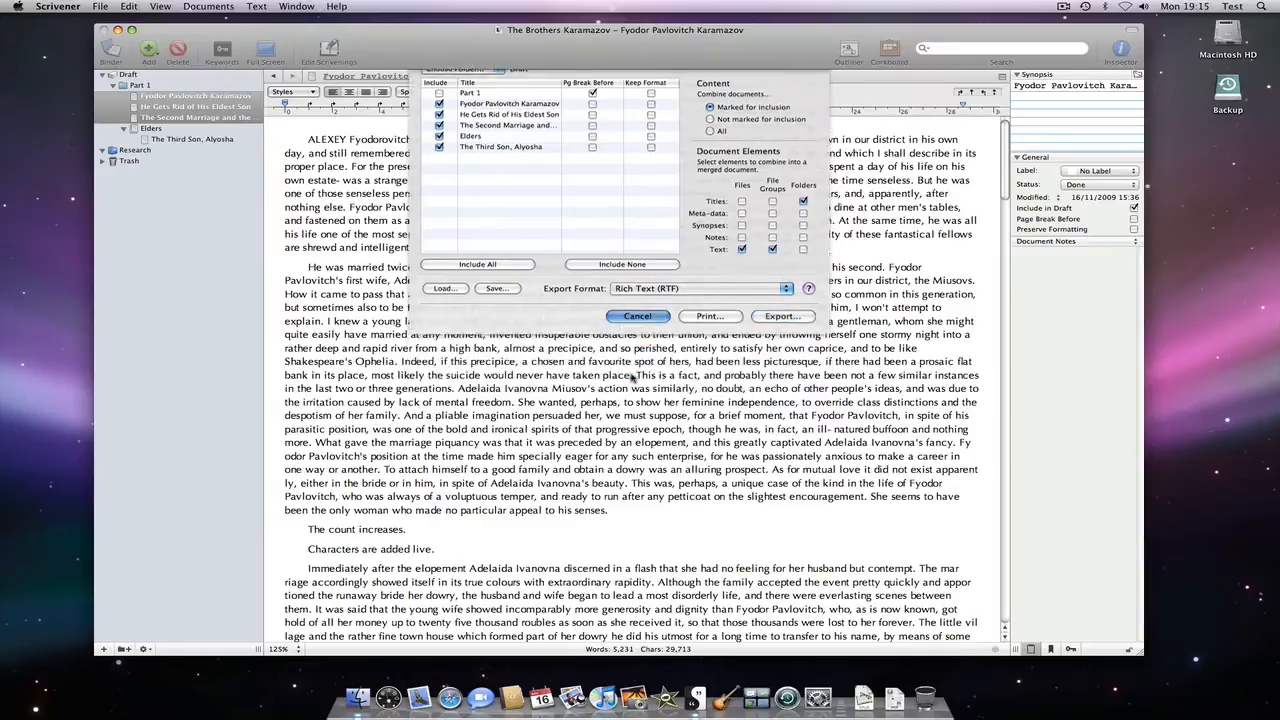
# Select Elders, open Project Statistics, and include sub-documents: 7,186 words, 39,803 characters.
pyautogui.click(637, 316)
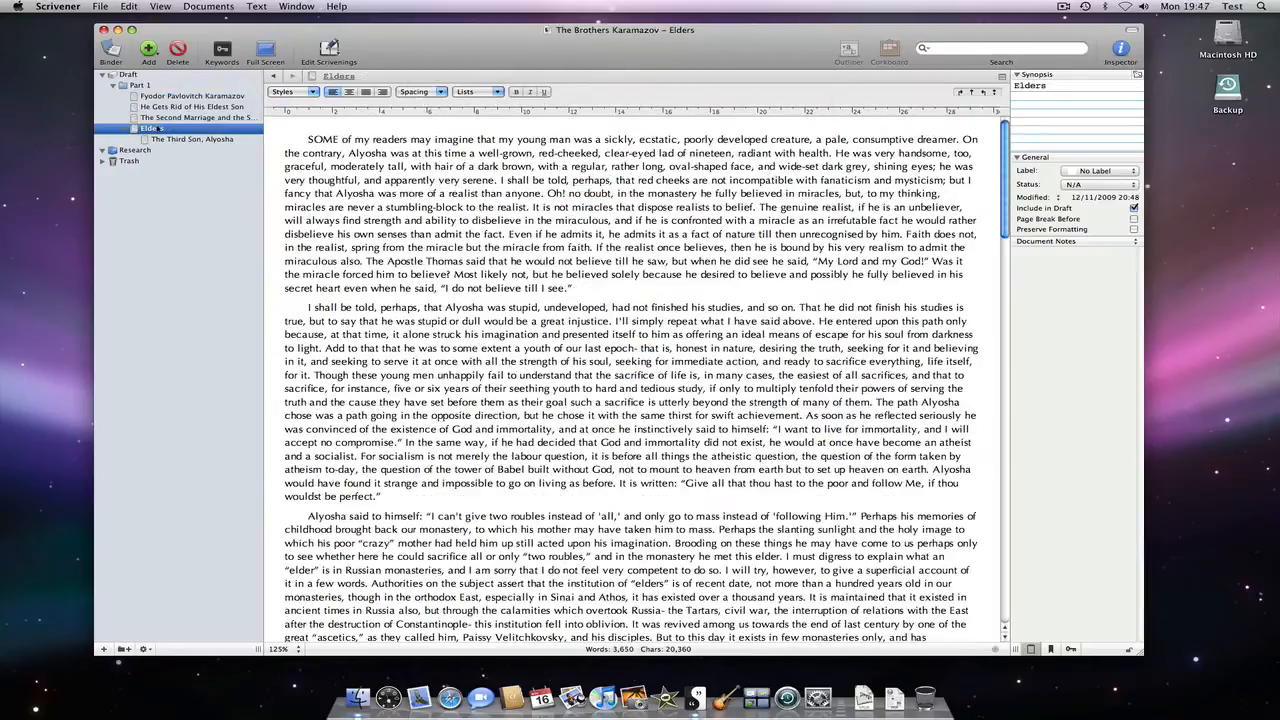
pyautogui.click(160, 6)
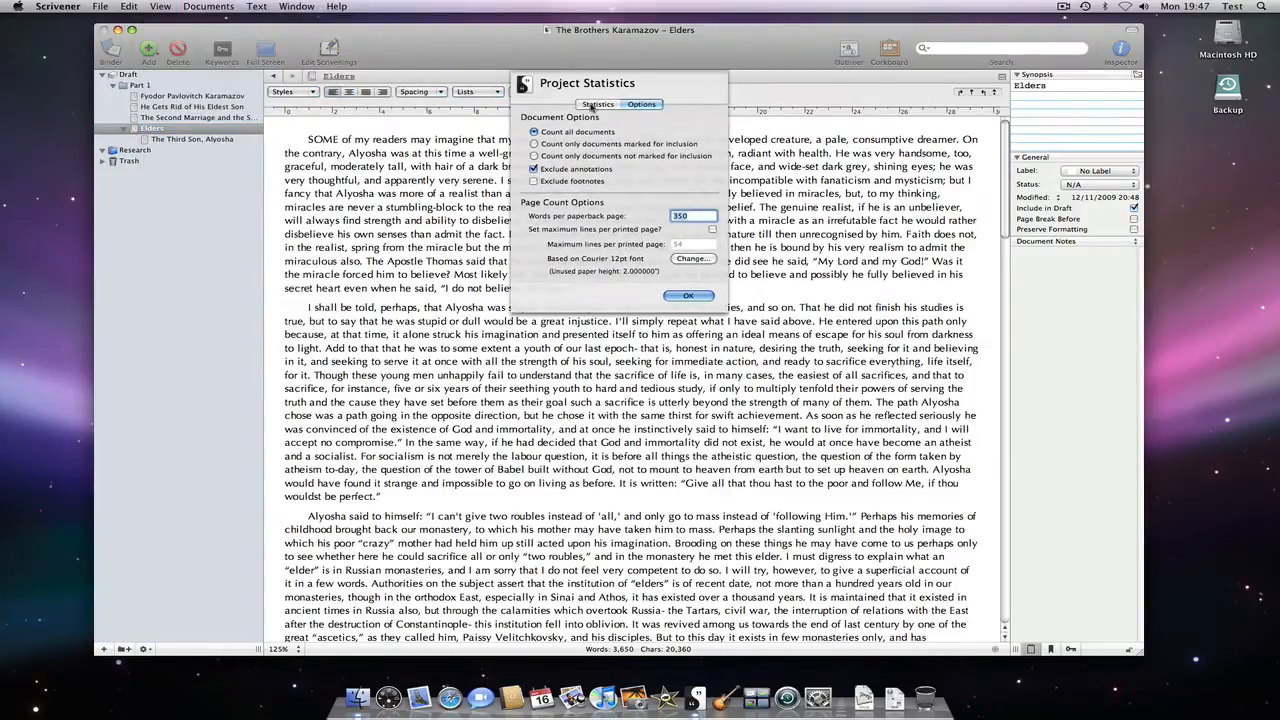
pyautogui.click(597, 104)
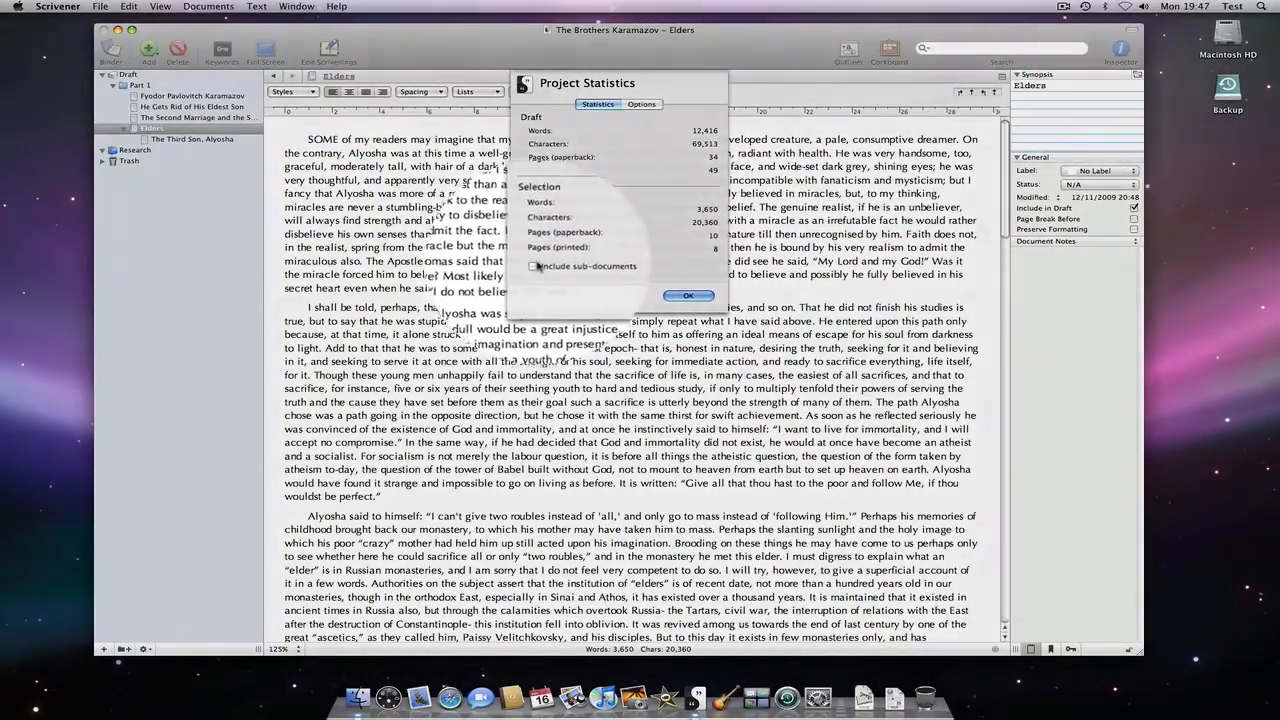
pyautogui.click(533, 266)
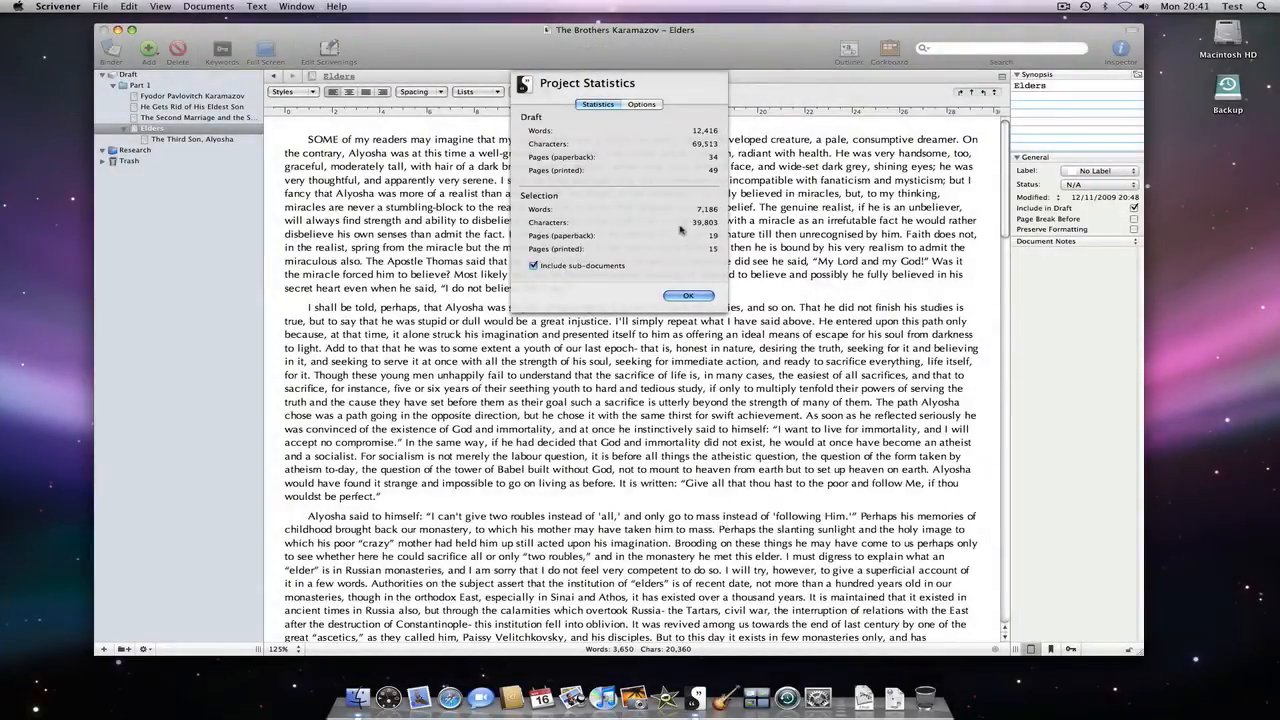
# View the Options tab of Project Statistics, then close it to return to Elders.
pyautogui.click(642, 104)
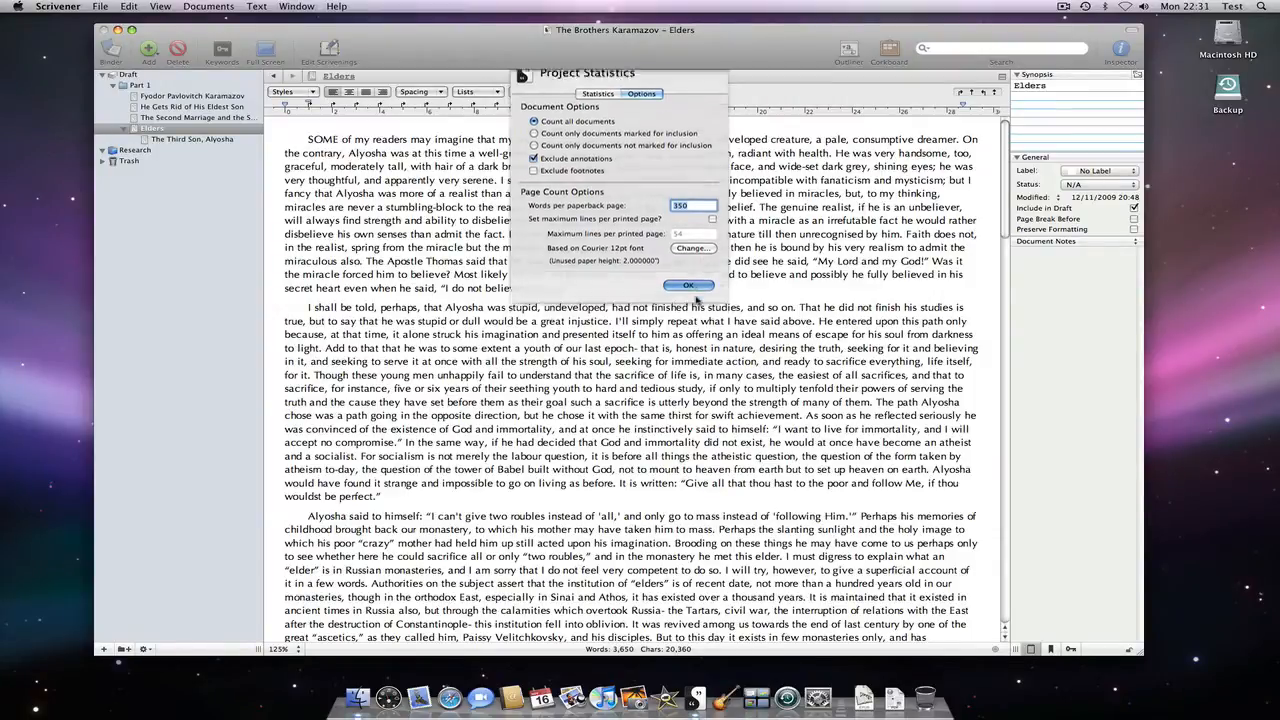
pyautogui.click(689, 285)
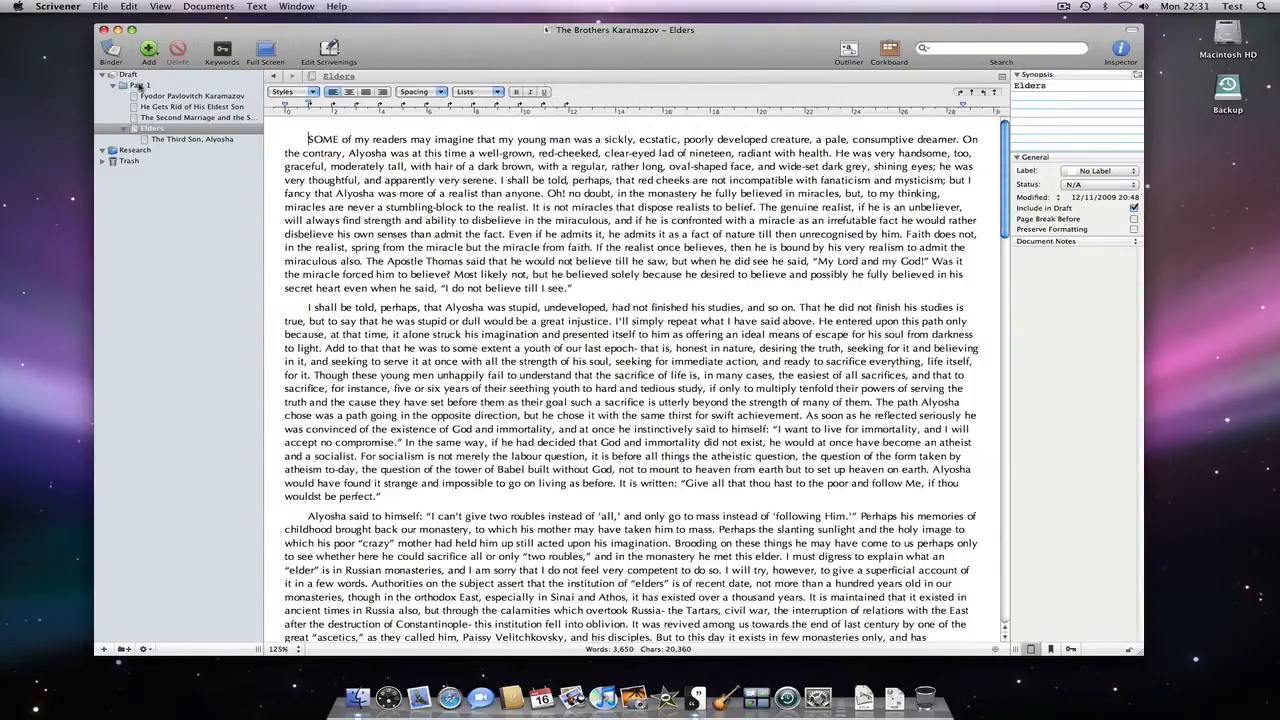
# View Part 1 in Outliner with Words, Characters and Total Words columns added.
pyautogui.click(888, 48)
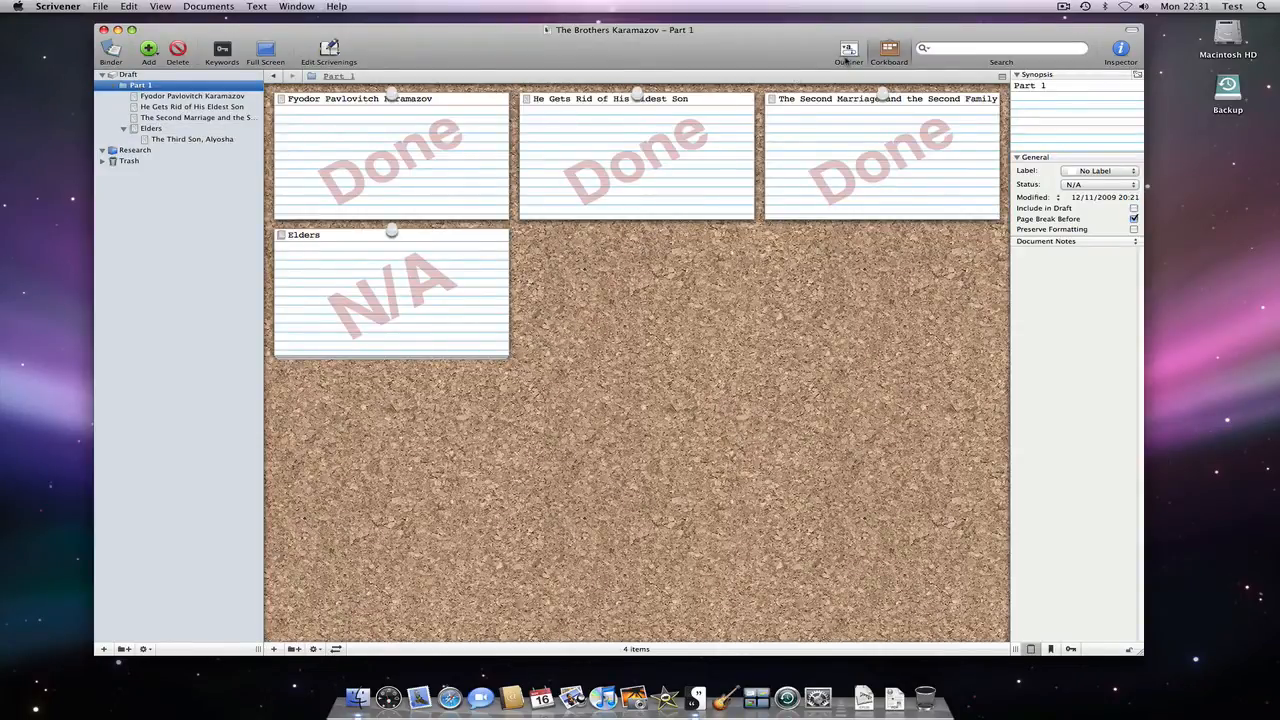
pyautogui.click(848, 50)
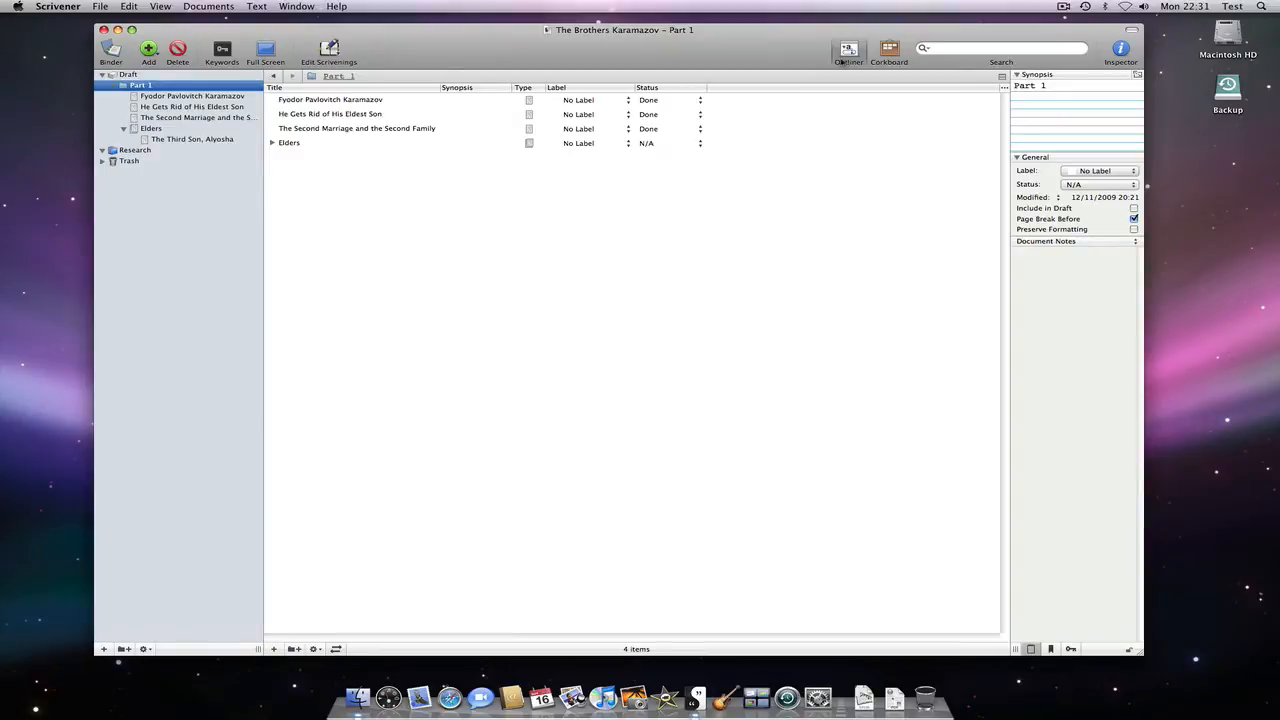
pyautogui.moveTo(788, 104)
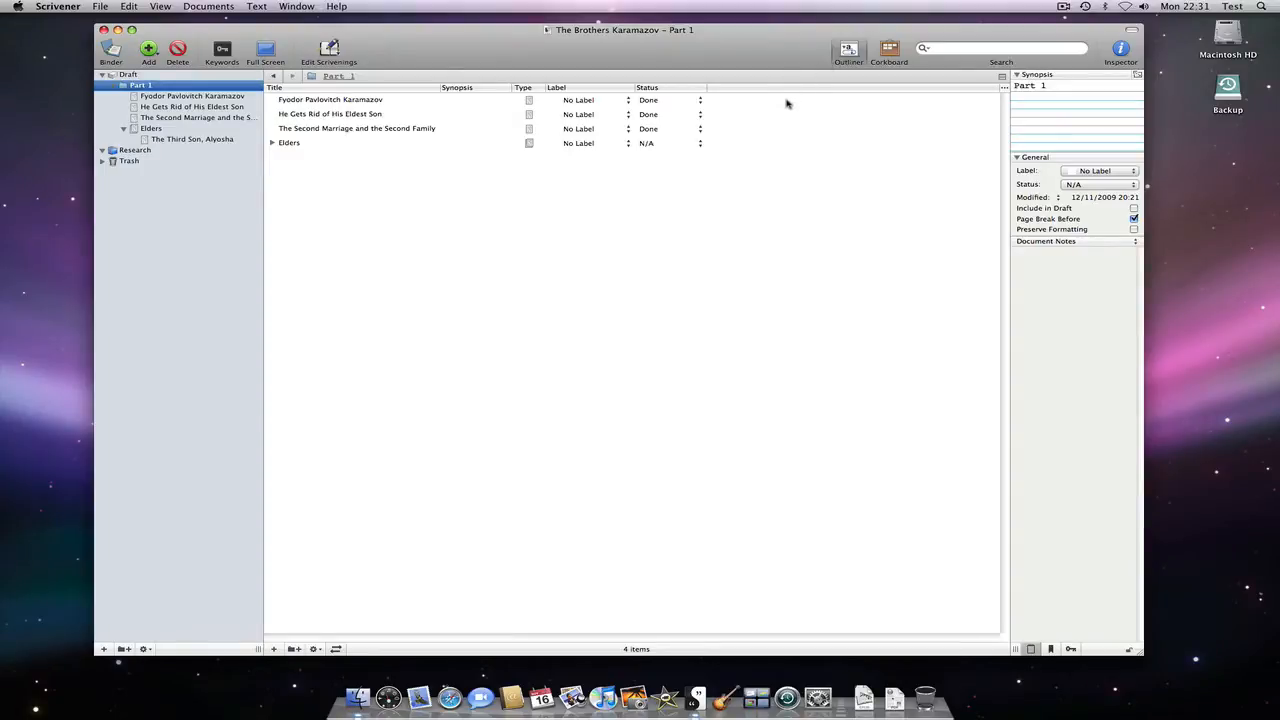
pyautogui.moveTo(813, 111)
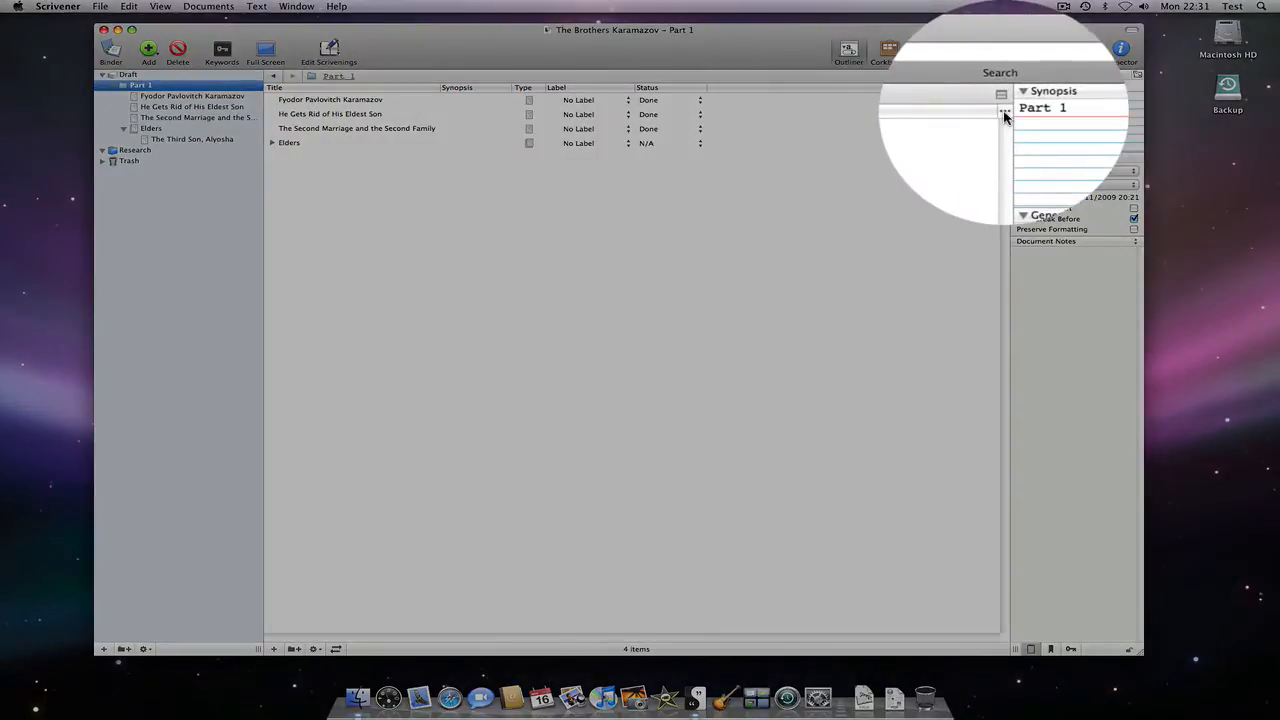
pyautogui.click(1002, 95)
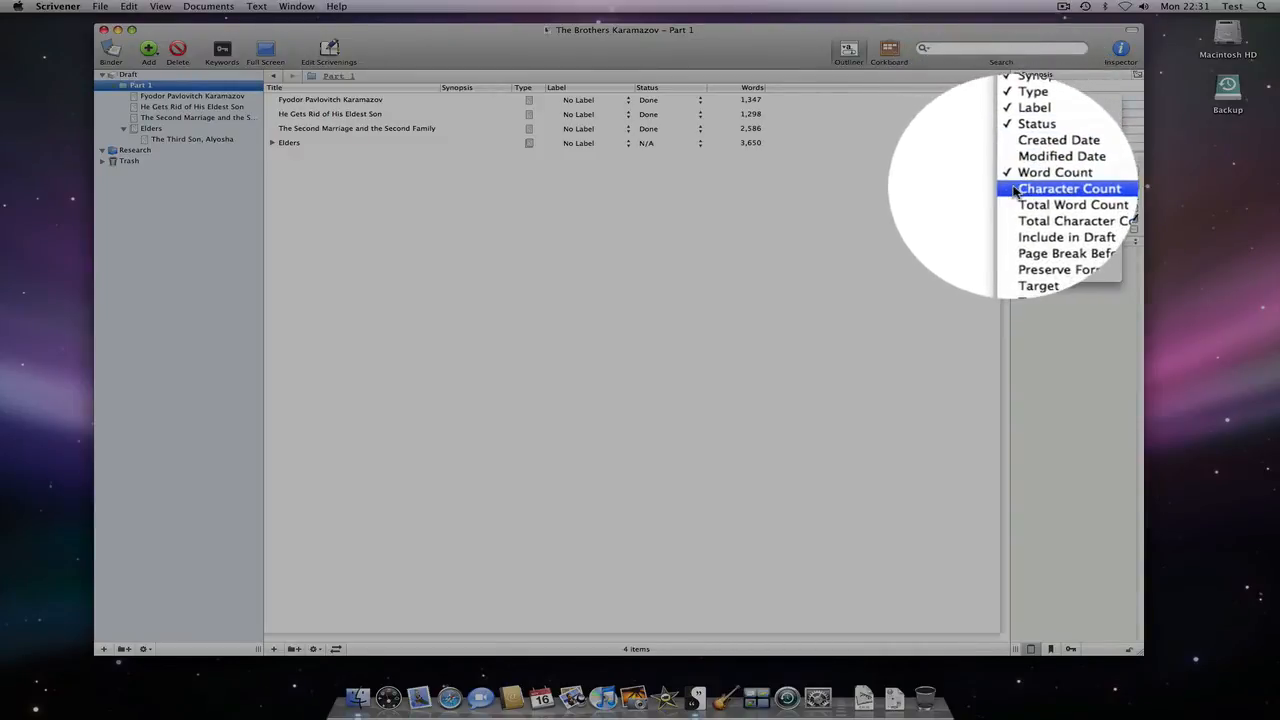
pyautogui.click(1069, 188)
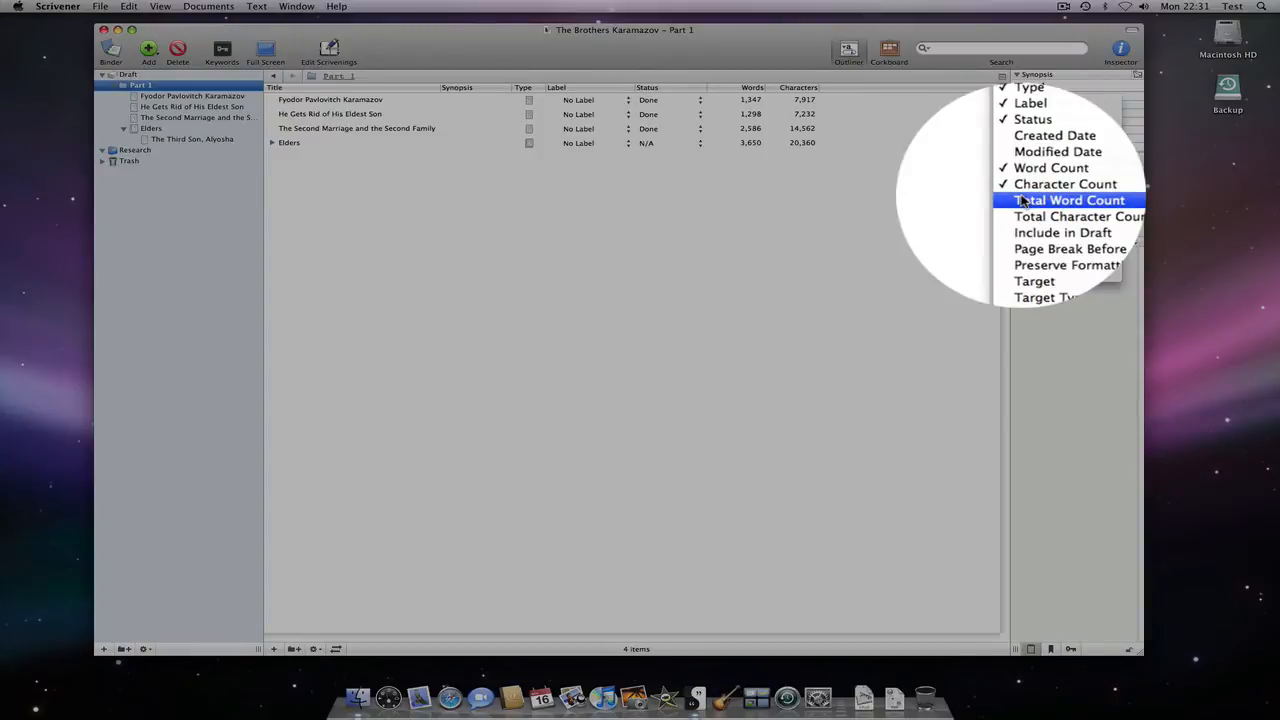
pyautogui.click(1069, 200)
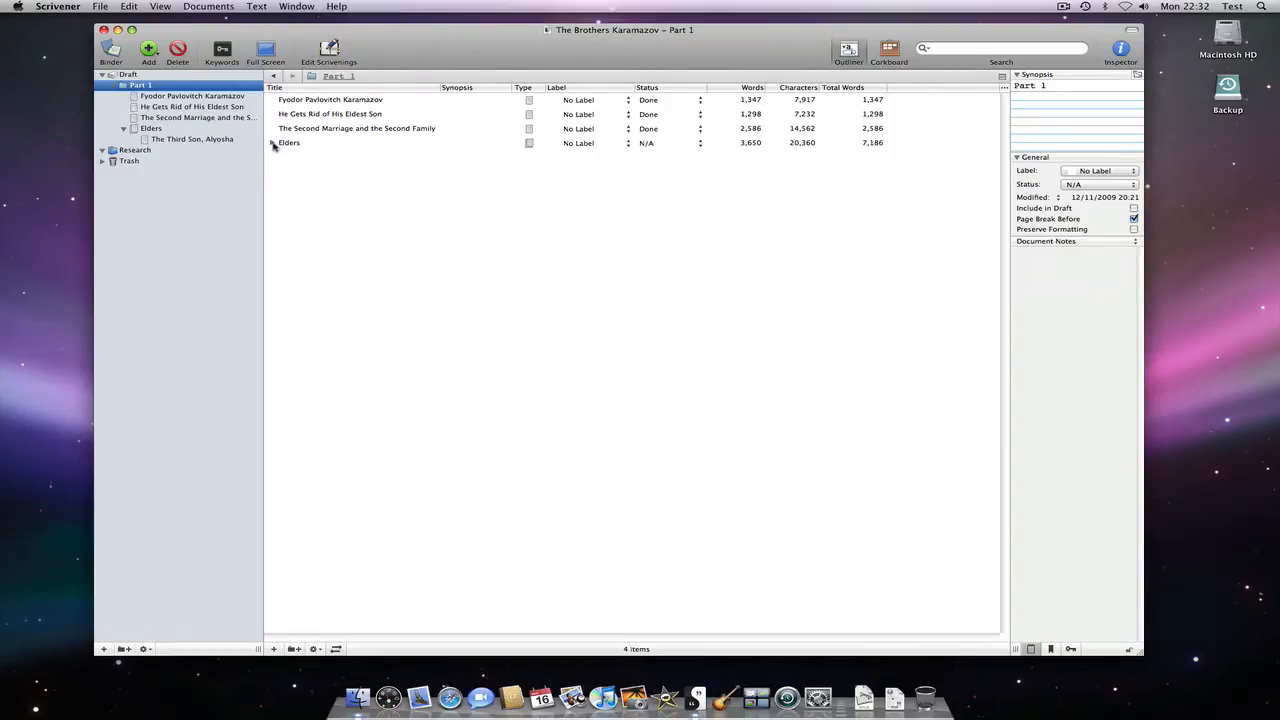
# Expand Elders, select several chapters including The Third Son, Alyosha, and view their combined counts.
pyautogui.click(274, 143)
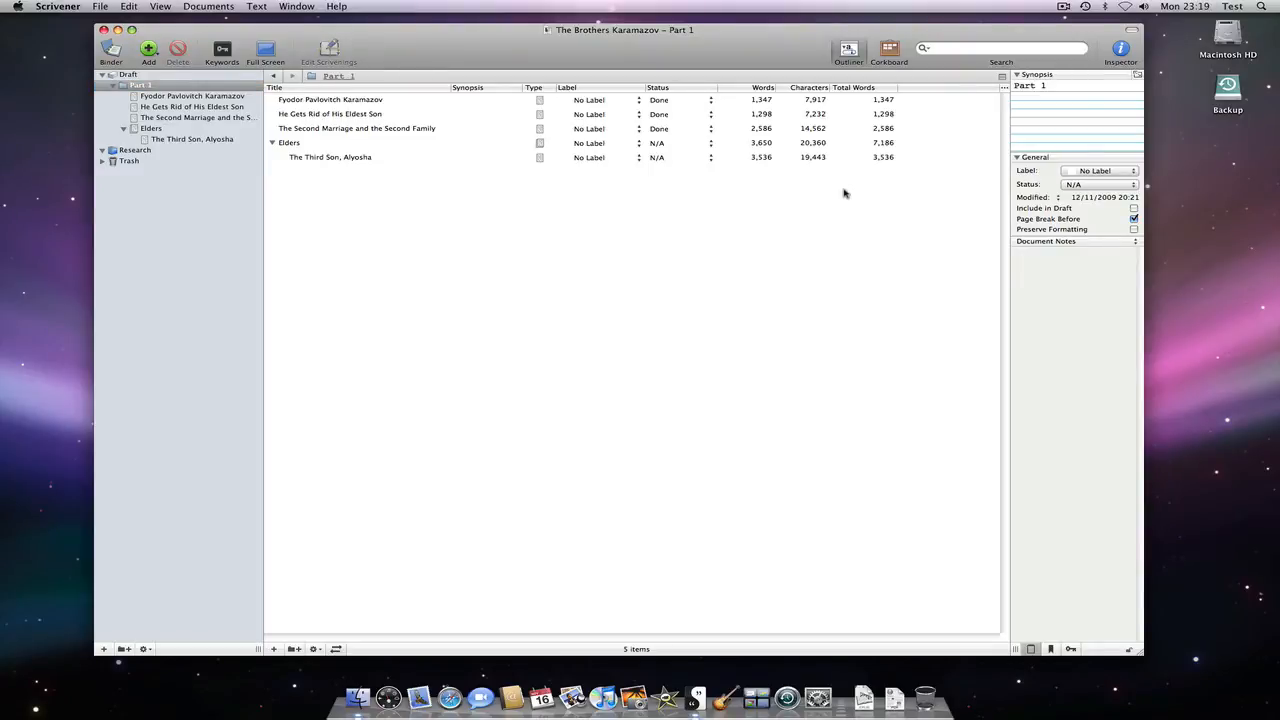
pyautogui.click(330, 99)
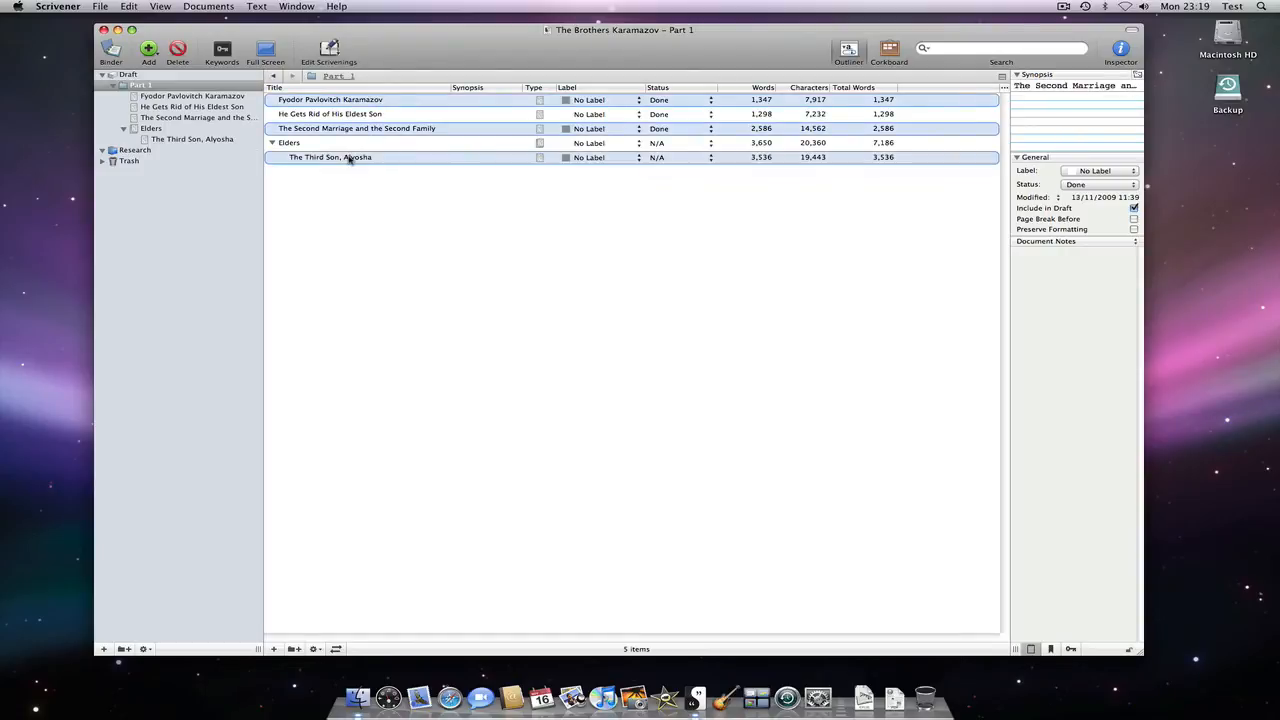
pyautogui.click(330, 157)
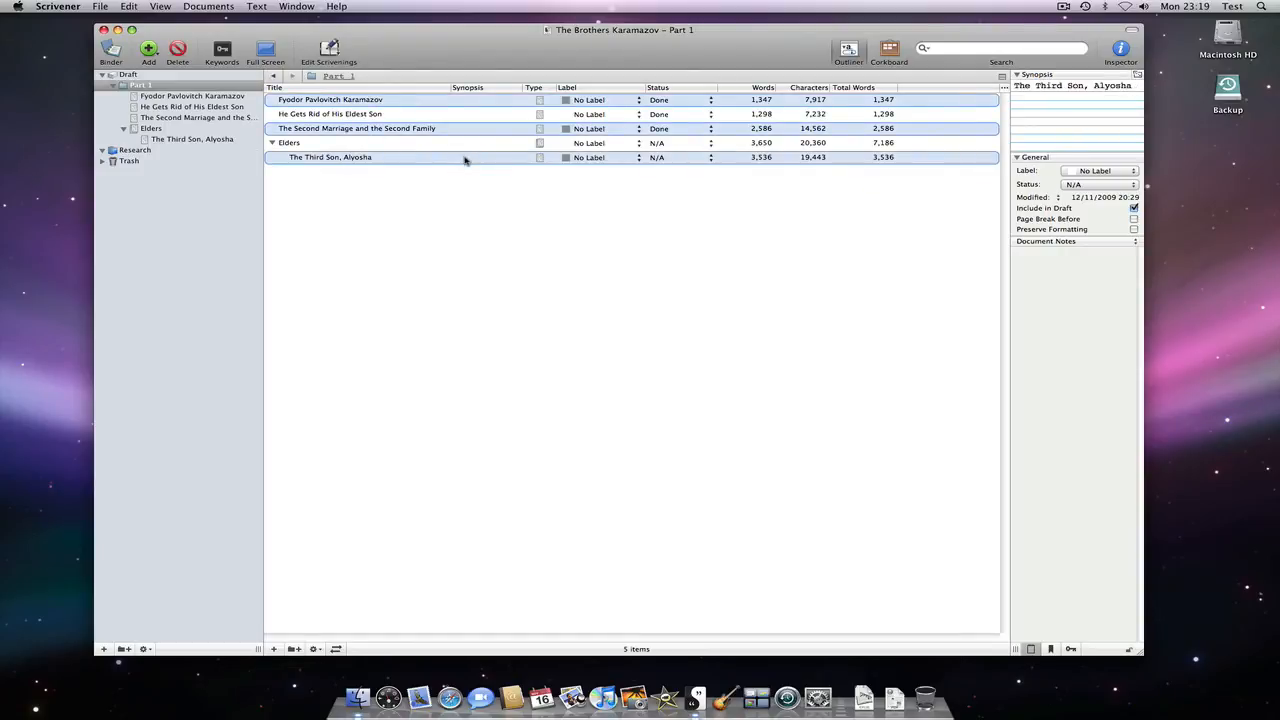
pyautogui.rightClick(464, 157)
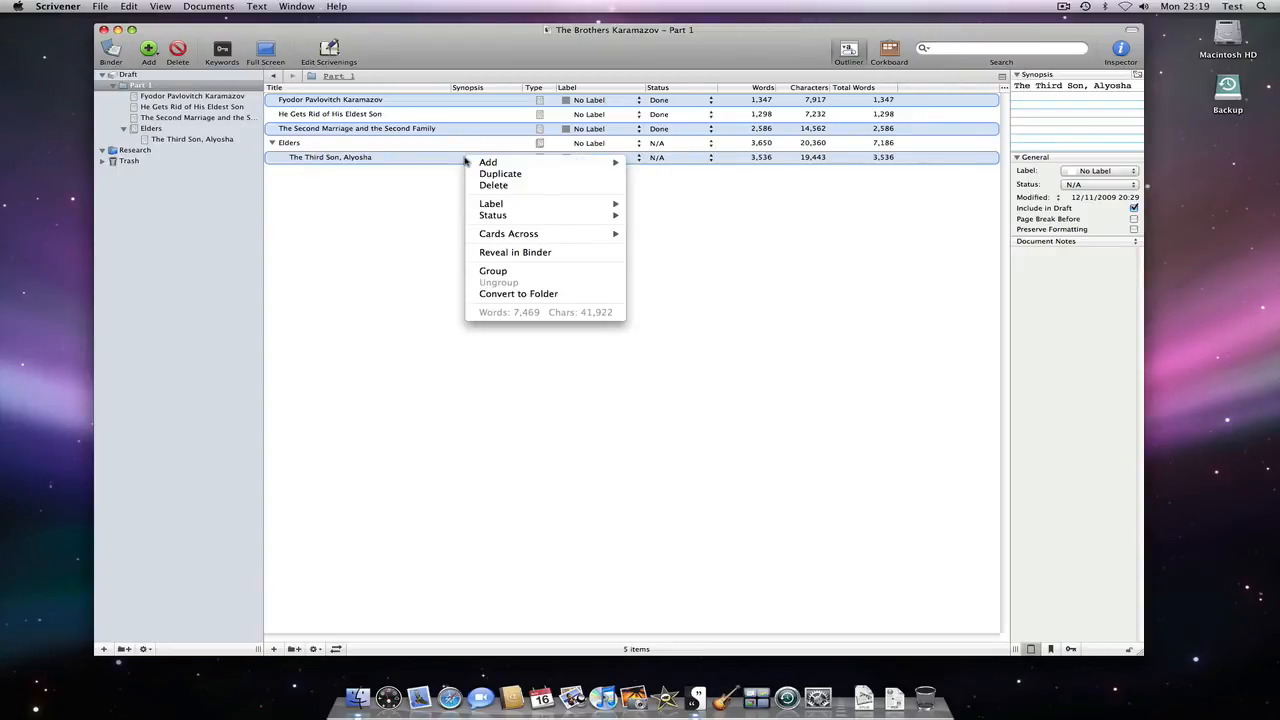
pyautogui.moveTo(460, 317)
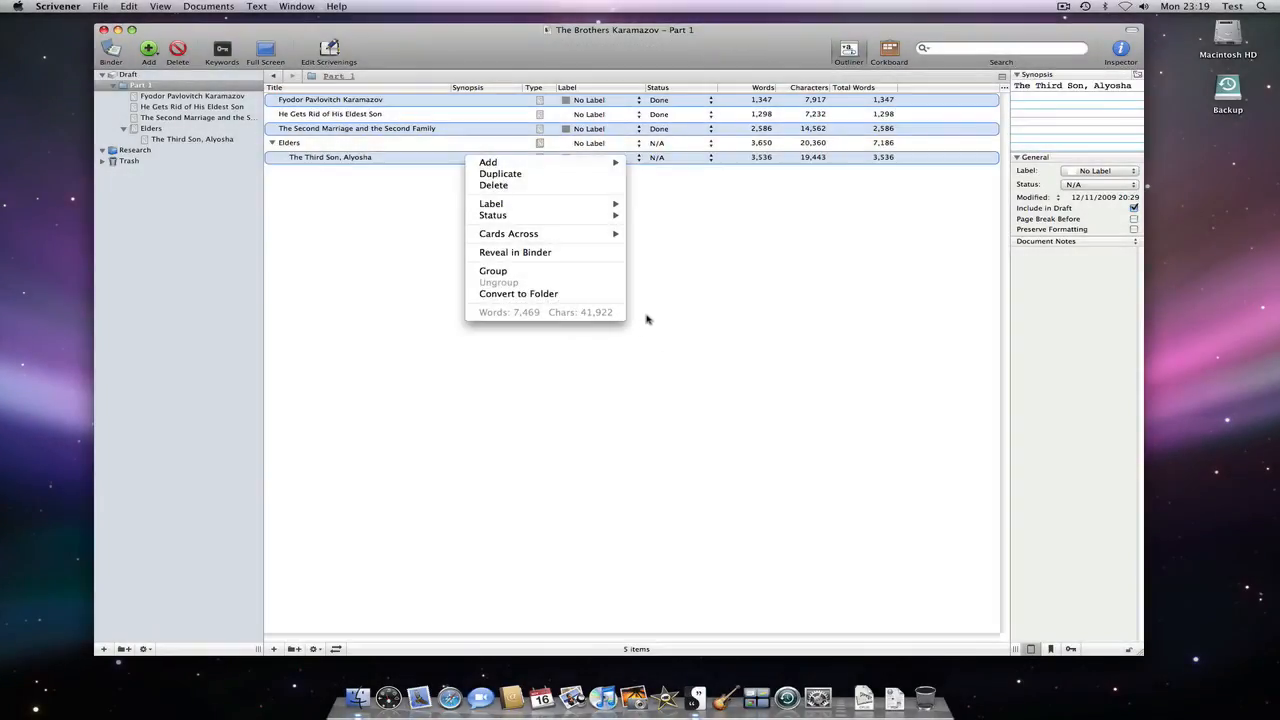
# Show Part 1 as index cards and view combined counts for the selected cards.
pyautogui.click(646, 318)
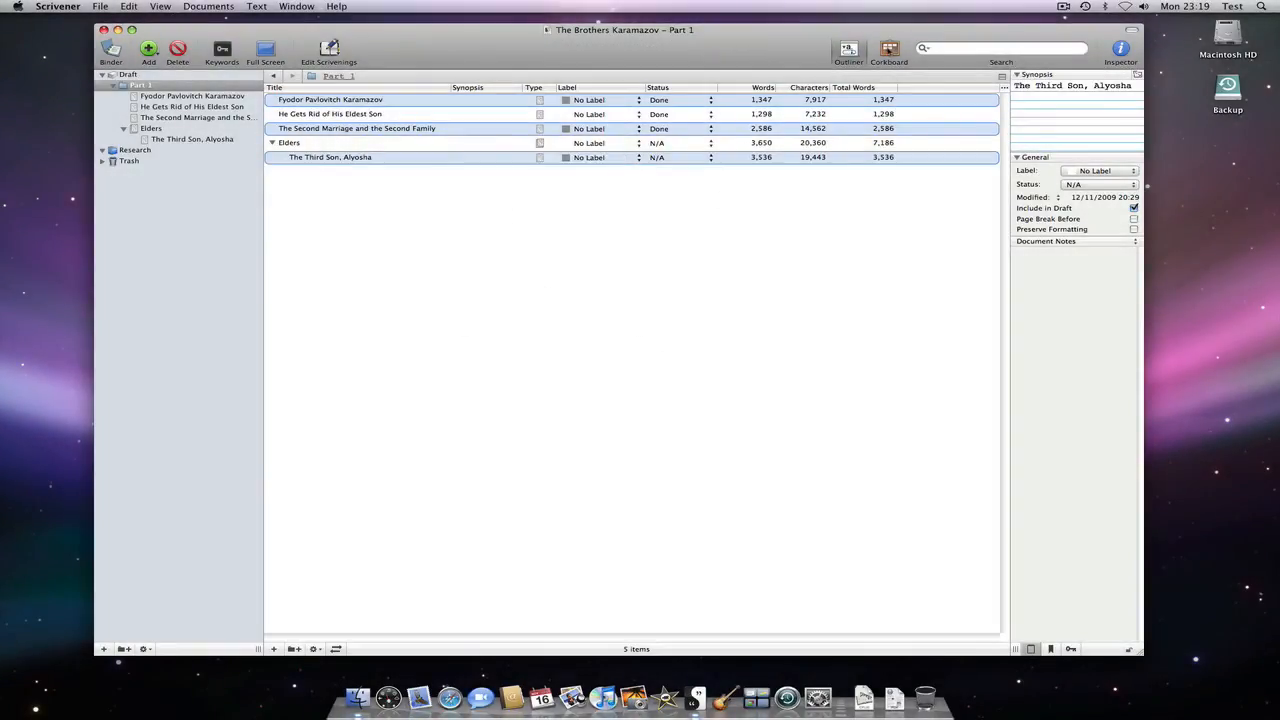
pyautogui.click(888, 48)
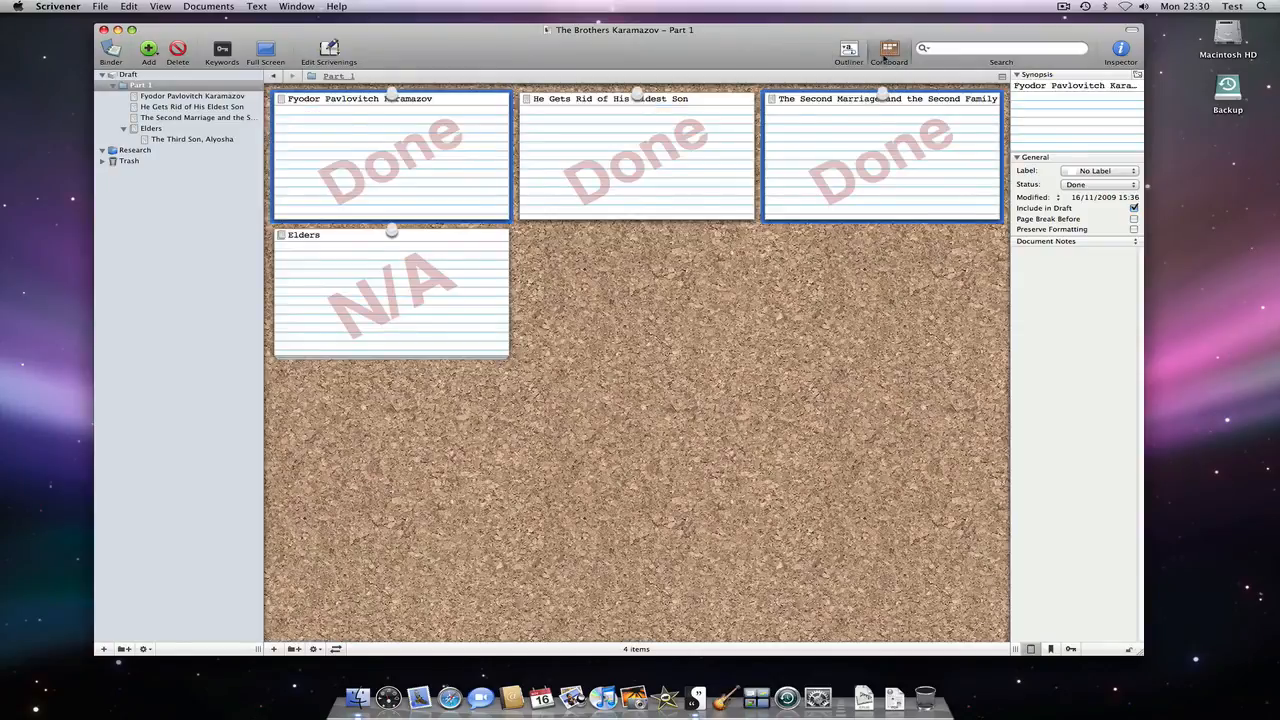
pyautogui.moveTo(680, 178)
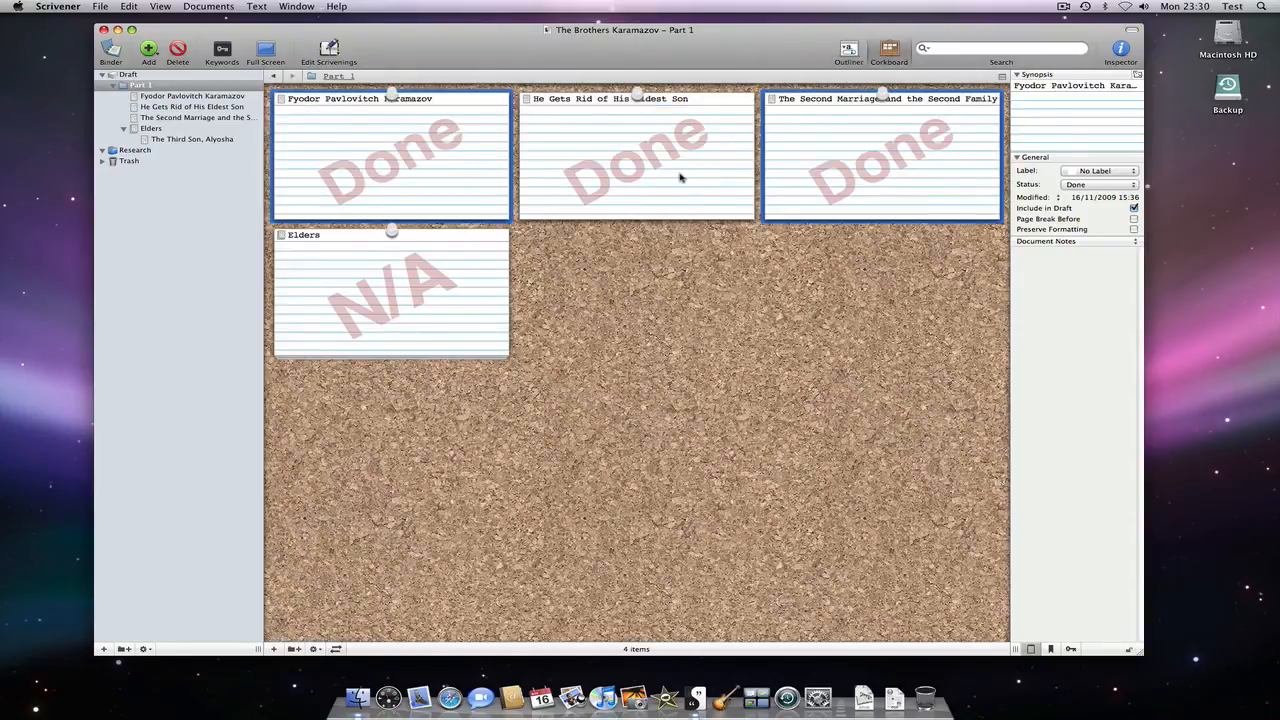
pyautogui.rightClick(680, 180)
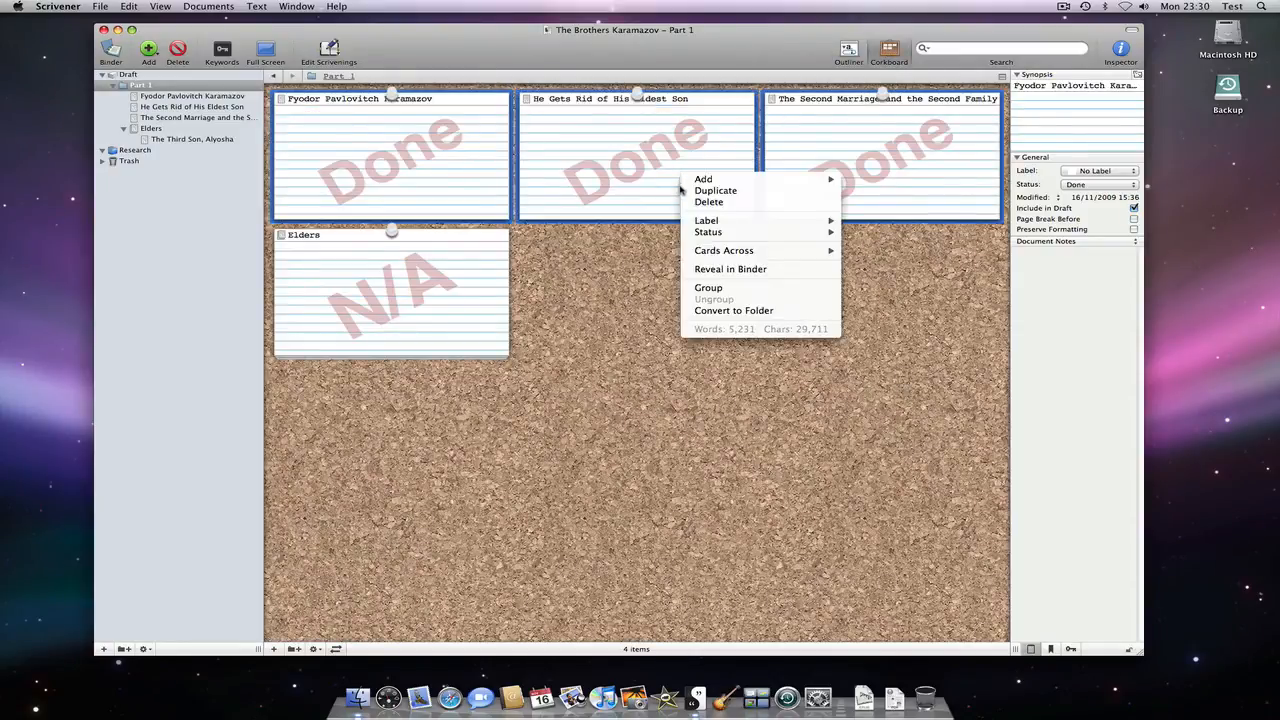